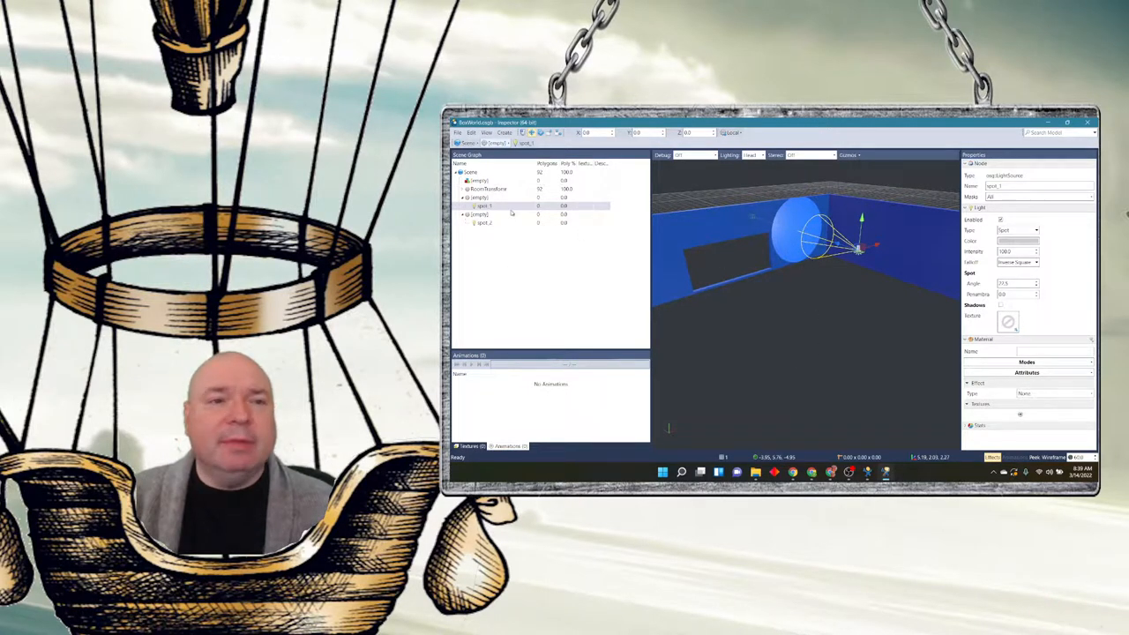
- Delete the existing spot light node and select the room floor node in the Scene Graph
left_click(483, 204)
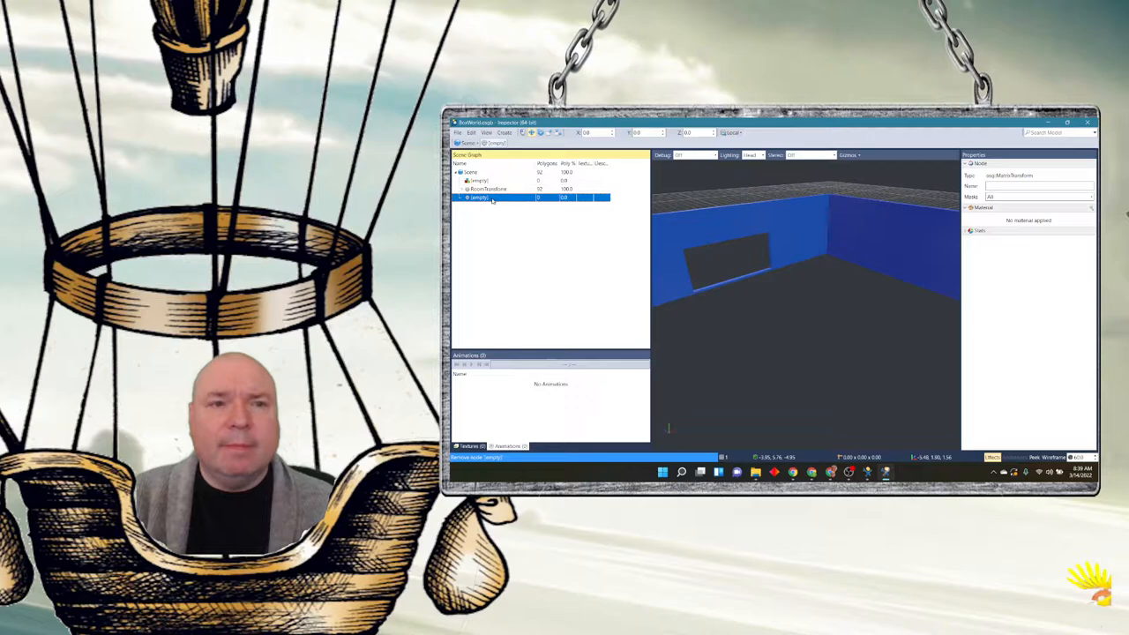
left_click(487, 188)
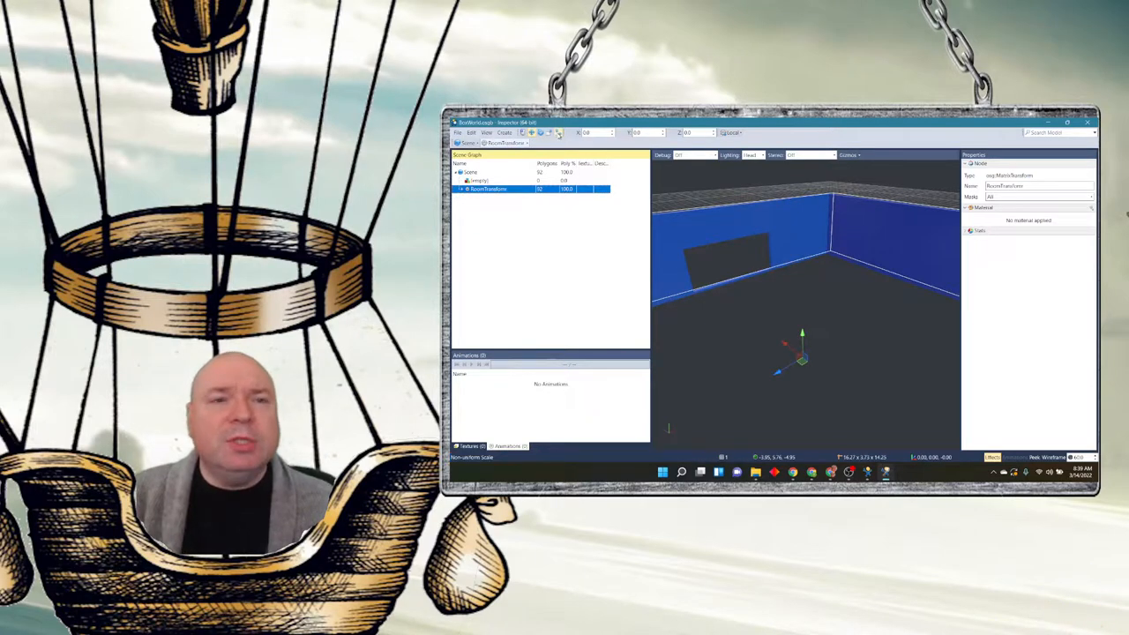
- Add a new Spot Light to the room via Create > Light
left_click(504, 132)
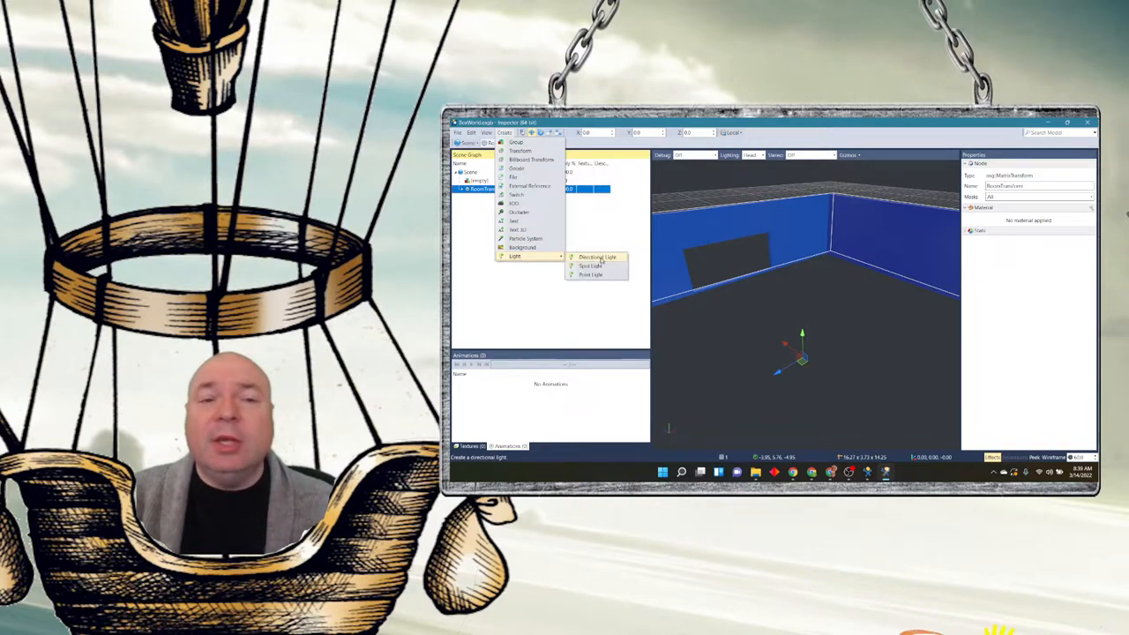
mouse_move(589, 264)
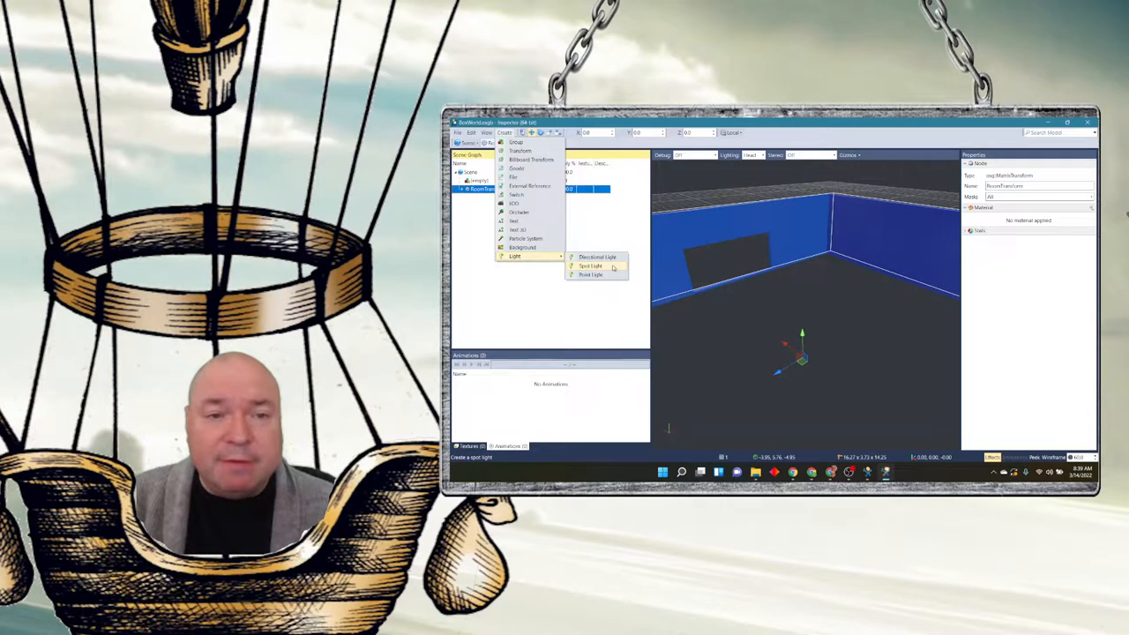
left_click(589, 264)
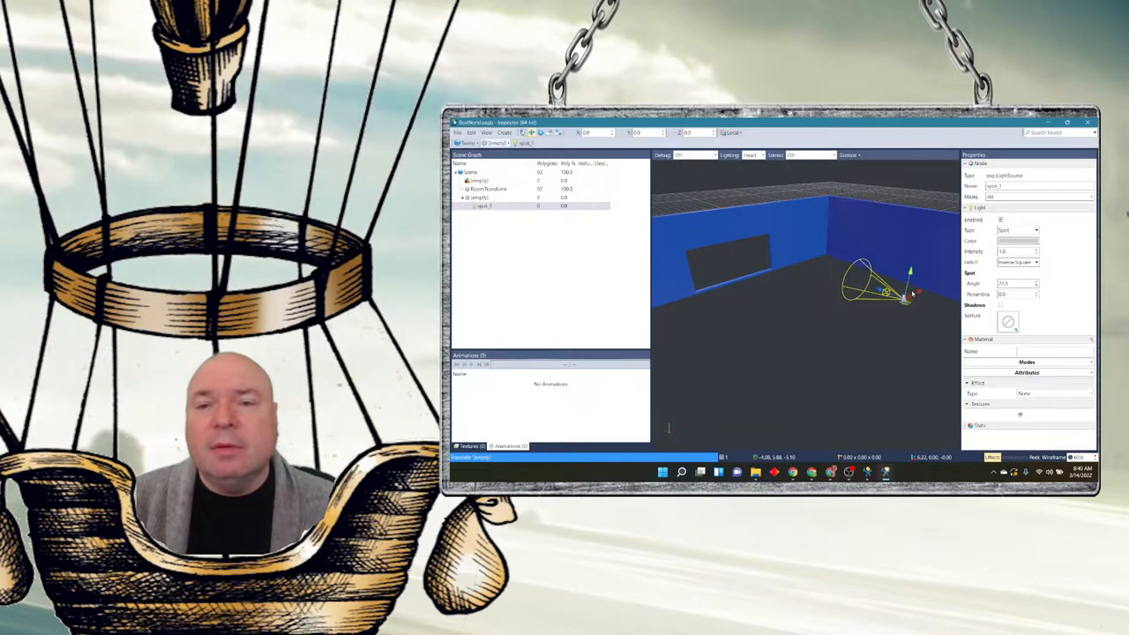
- Aim the spot light at the back wall and set its Intensity to 100
left_click_drag(885, 282, 808, 251)
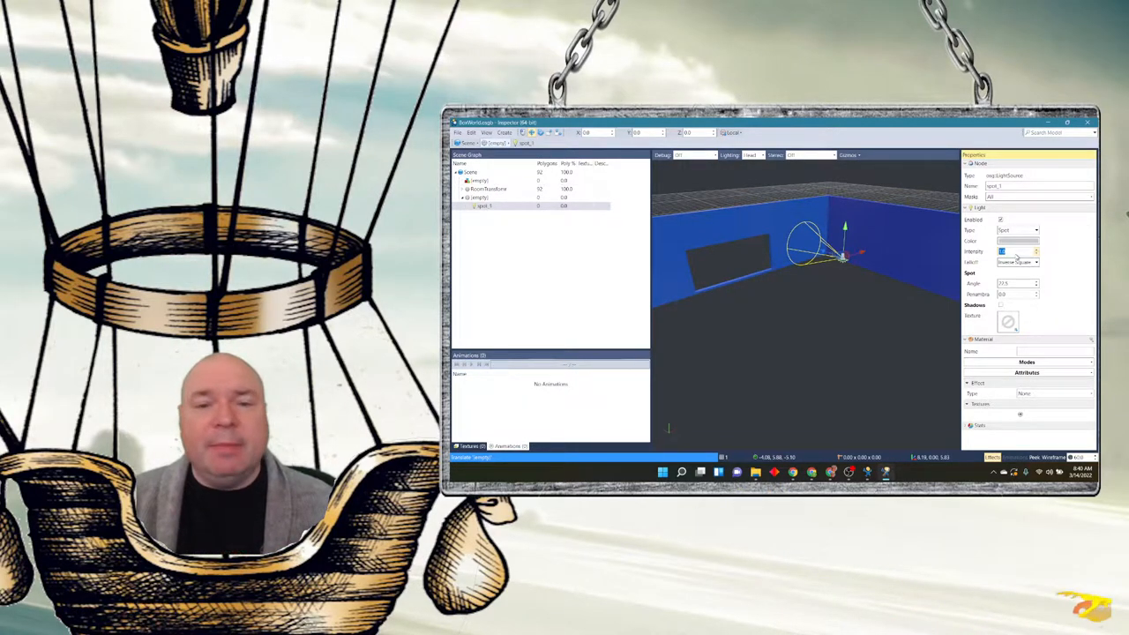
type("100")
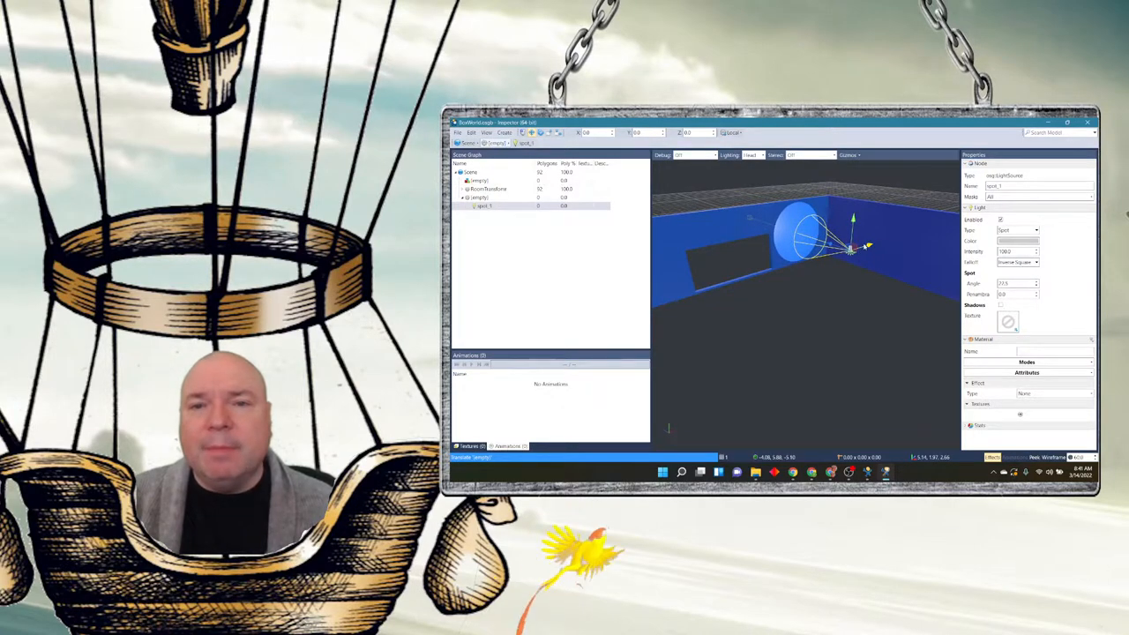
left_click(1016, 239)
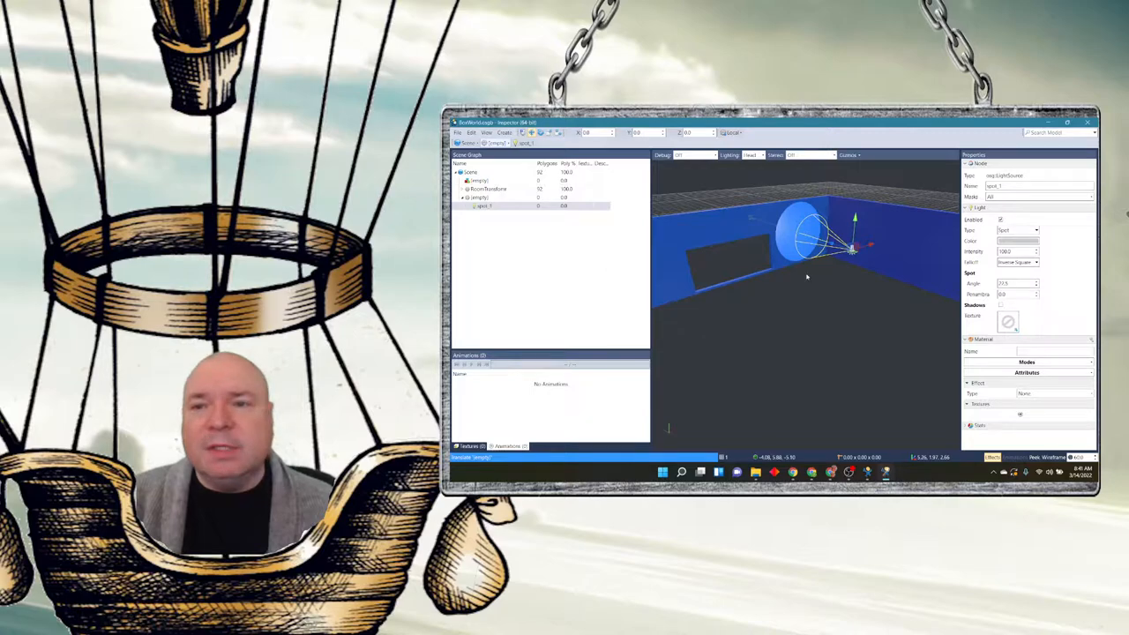
left_click(1017, 240)
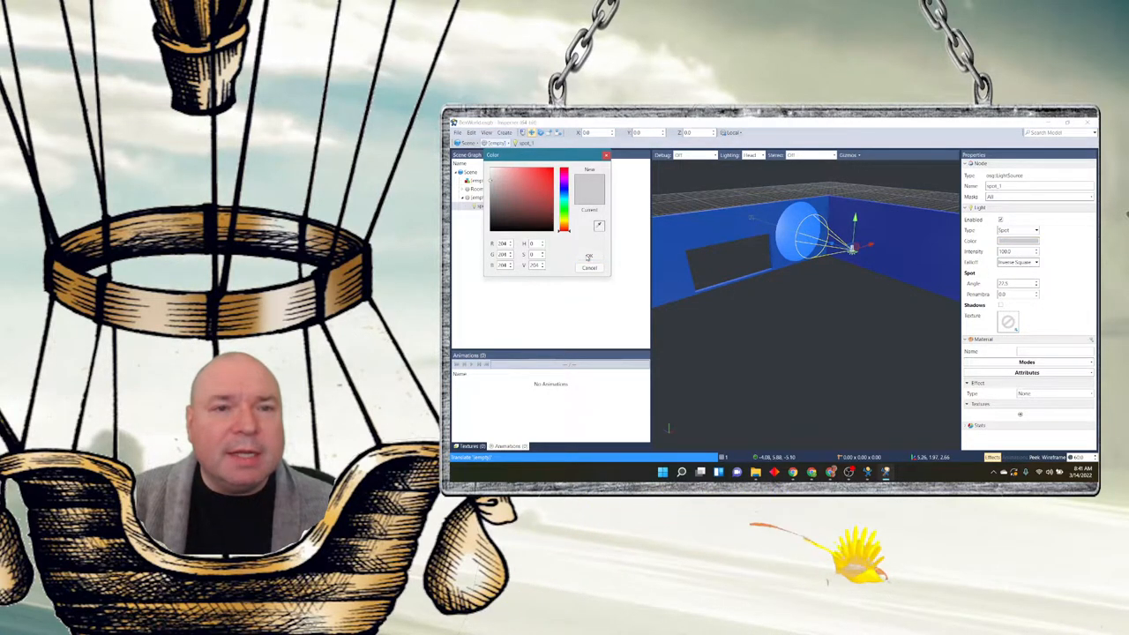
left_click(564, 208)
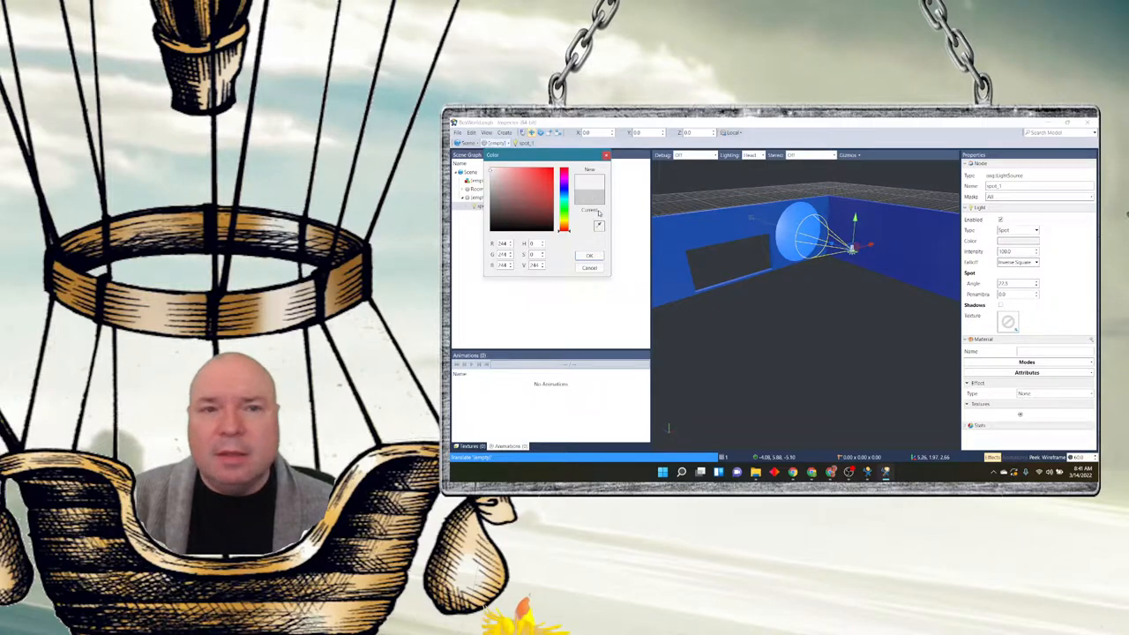
left_click(543, 190)
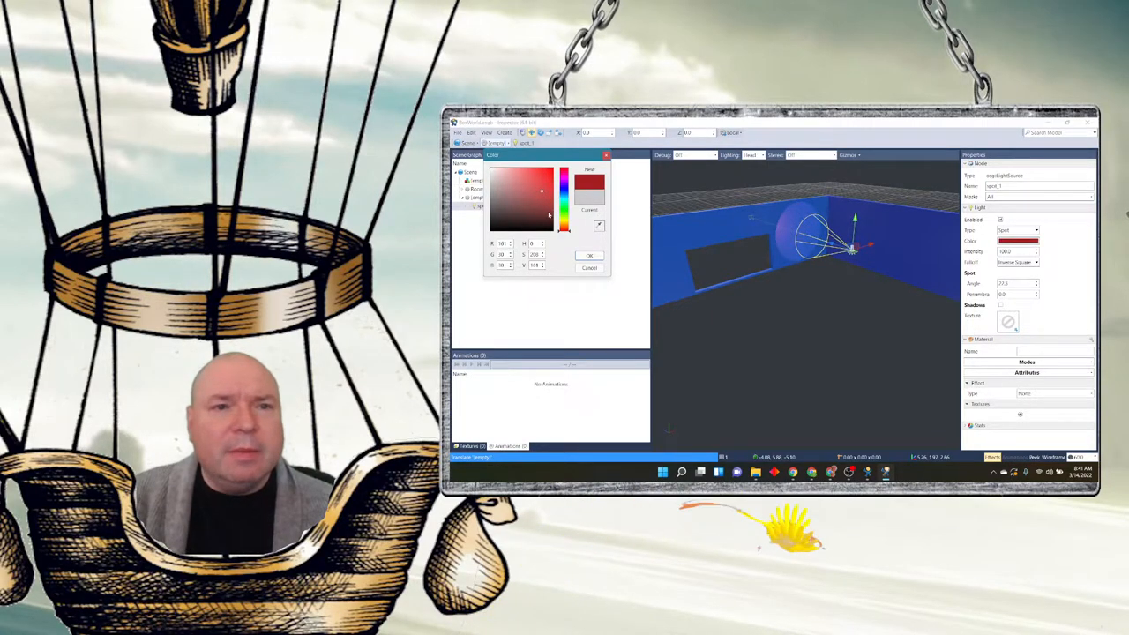
left_click(529, 198)
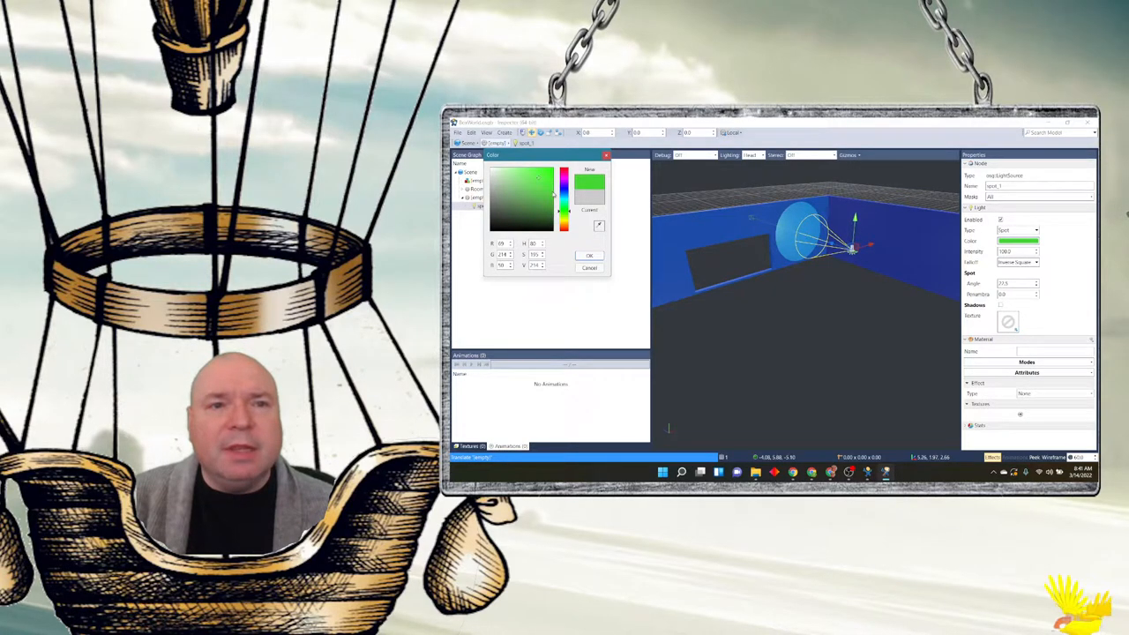
left_click(507, 183)
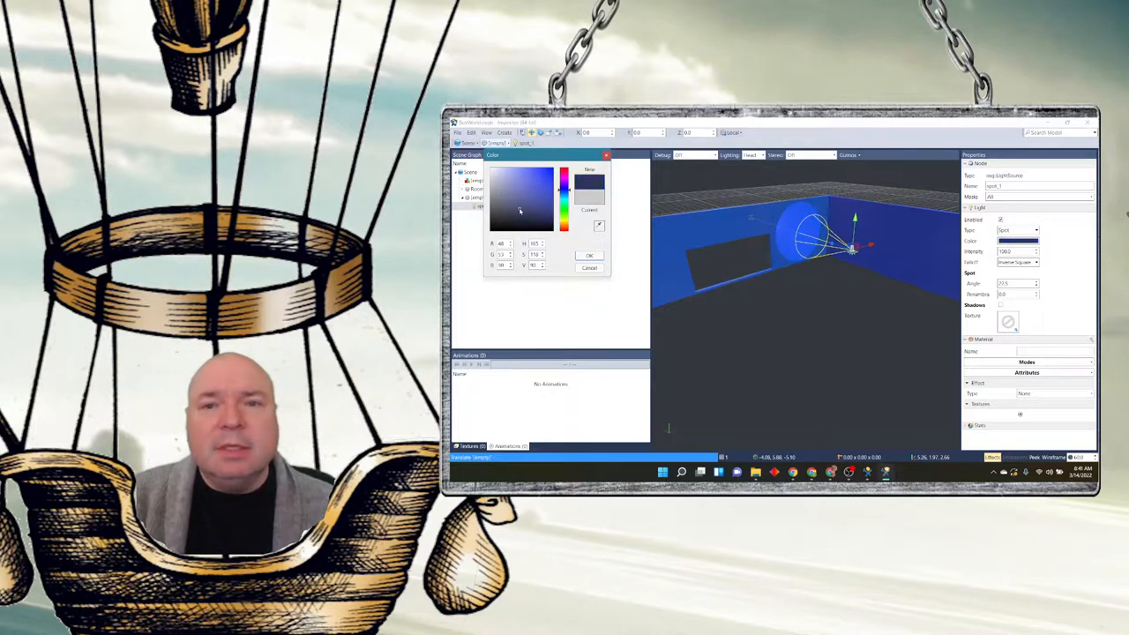
left_click(520, 191)
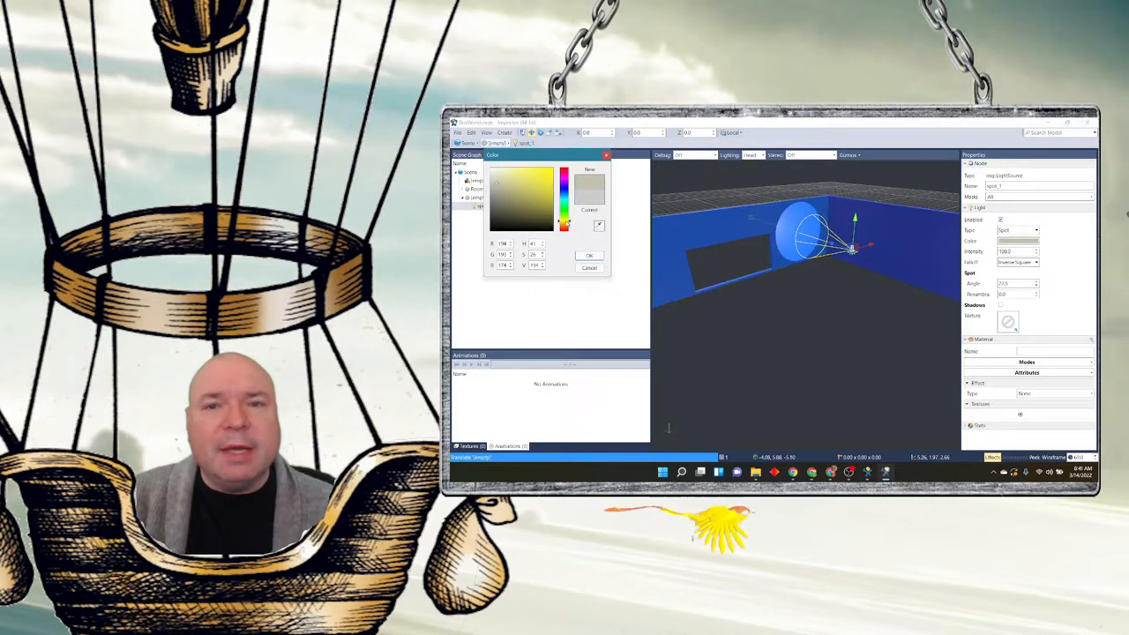
left_click(533, 194)
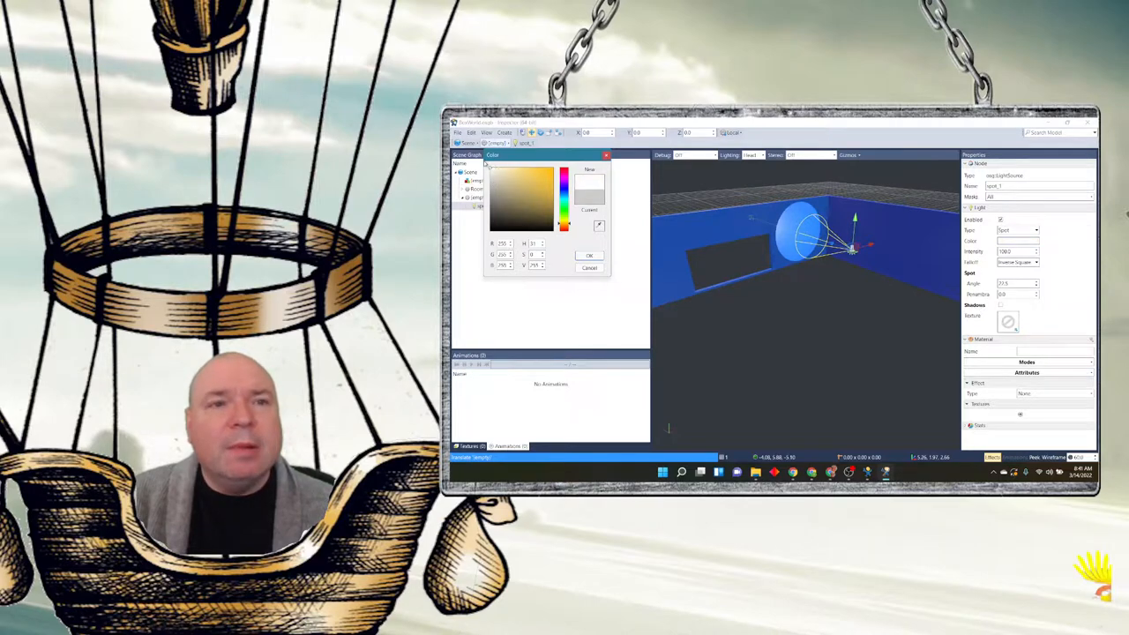
left_click(589, 256)
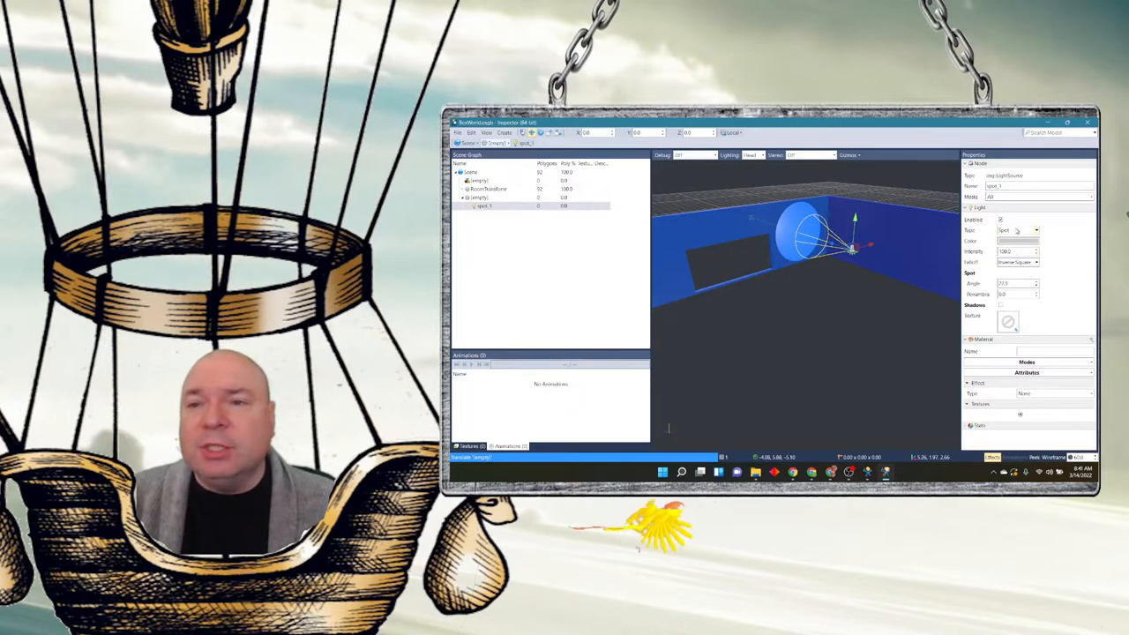
left_click(1016, 230)
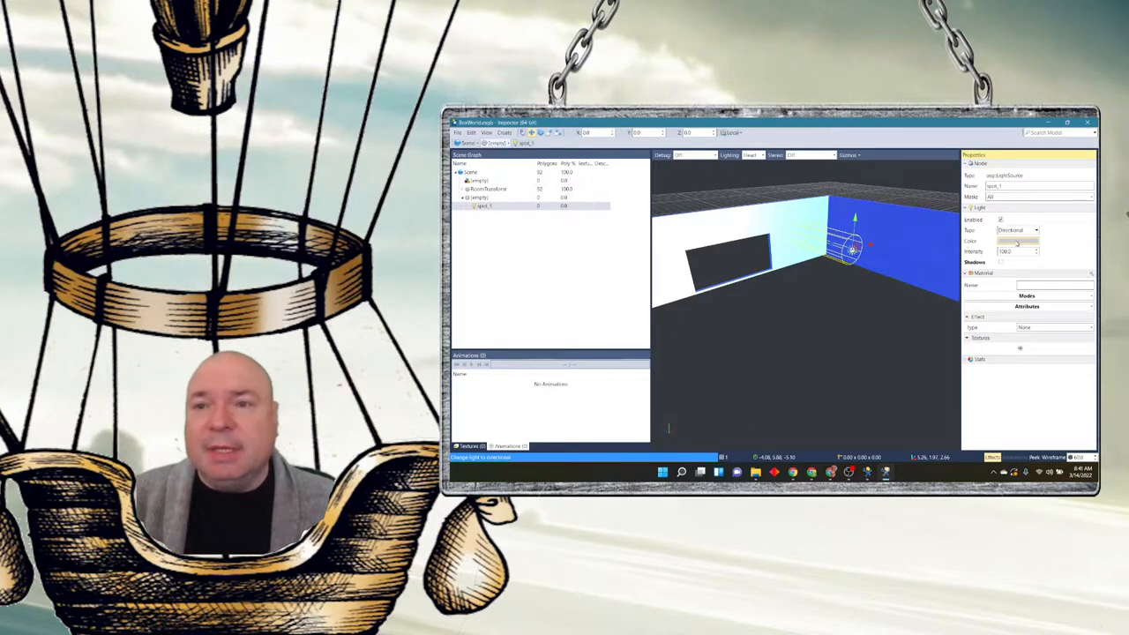
left_click(1019, 229)
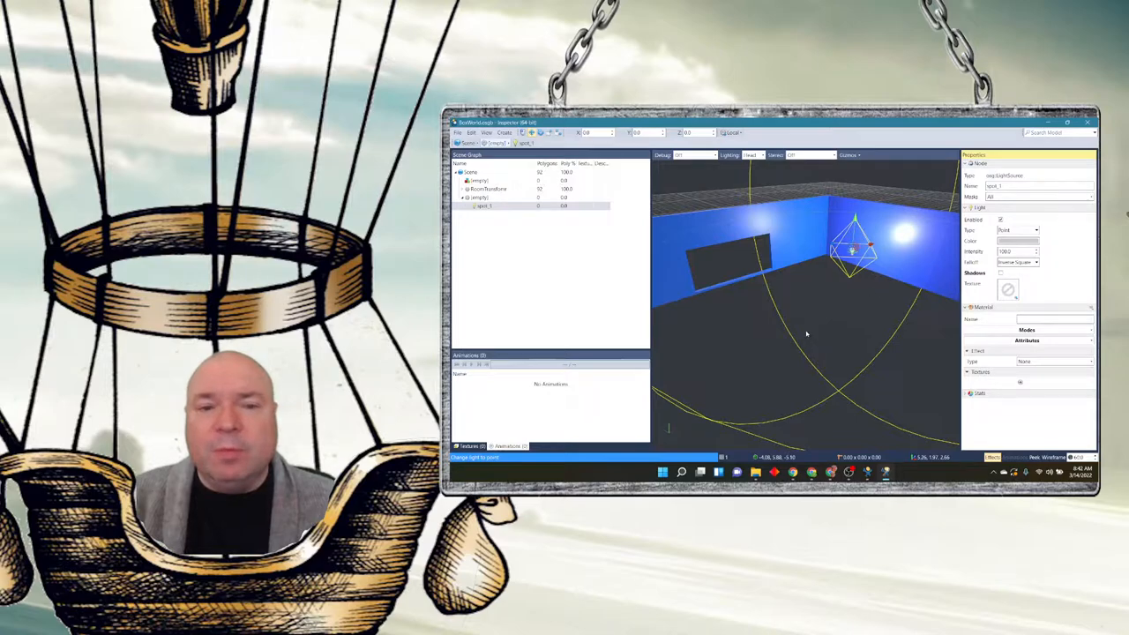
mouse_move(885, 346)
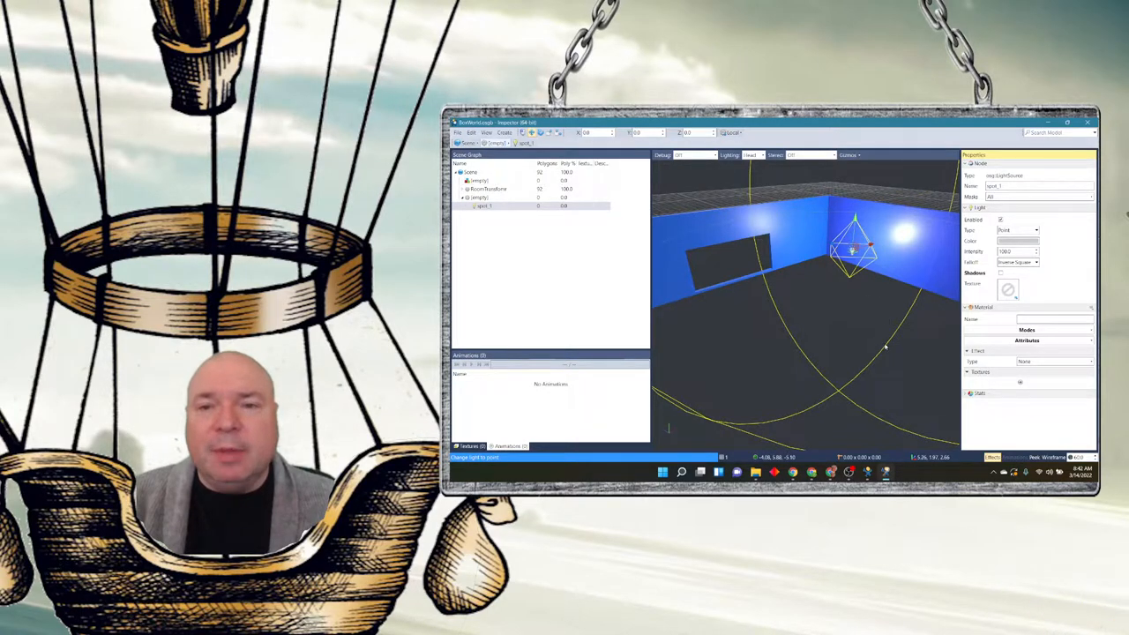
left_click(1037, 229)
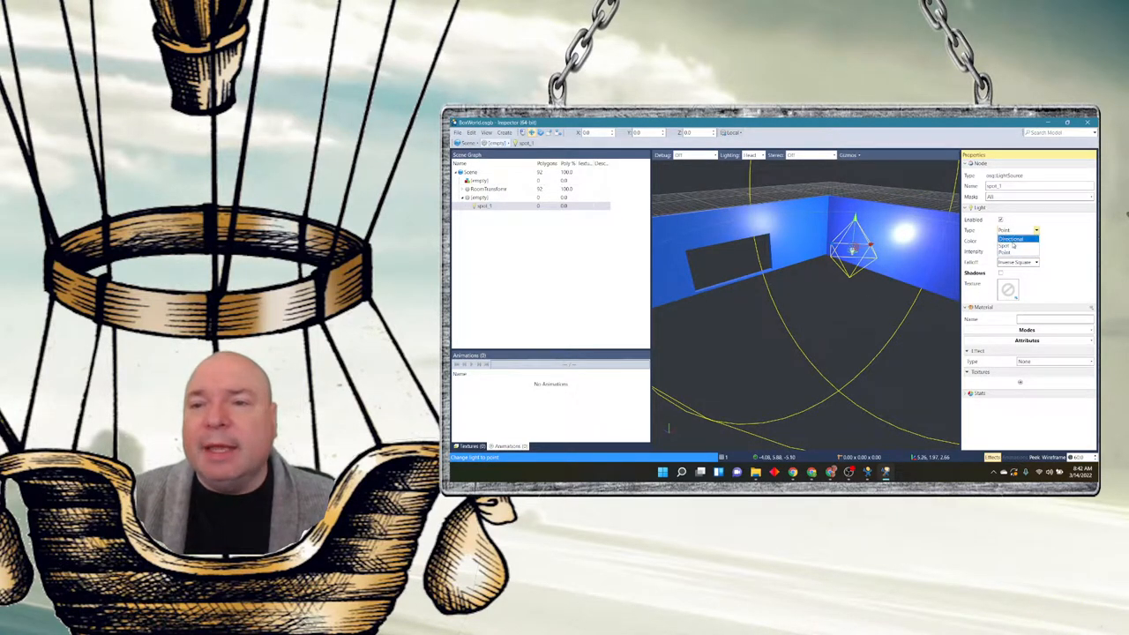
left_click(1012, 245)
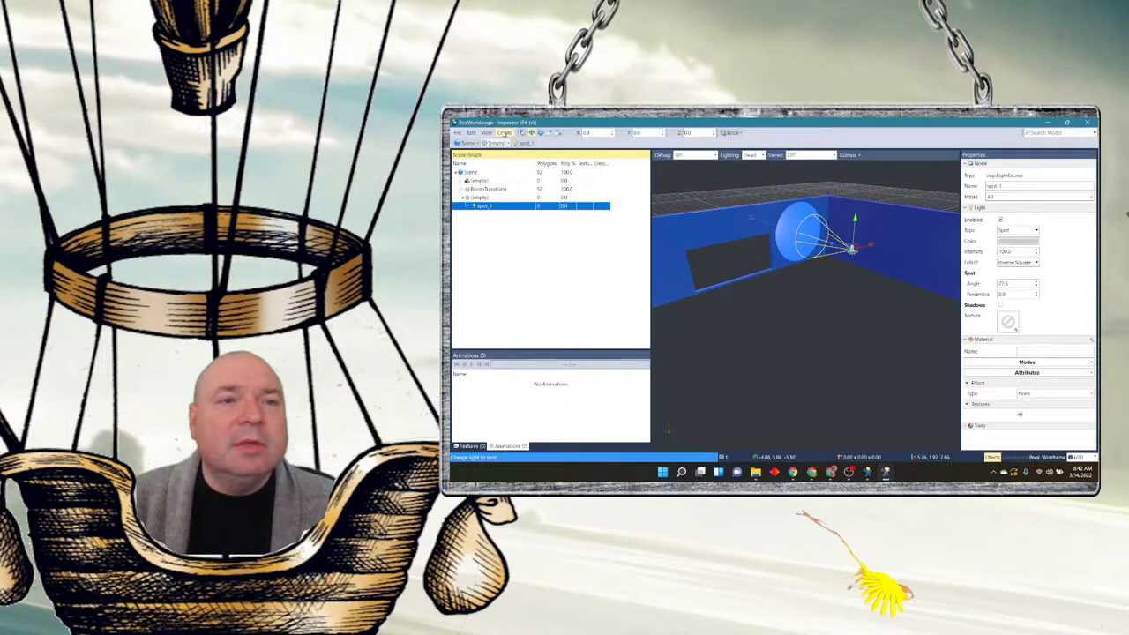
- Add a second light to the room via Create > Light and return to the Vizard script
left_click(504, 132)
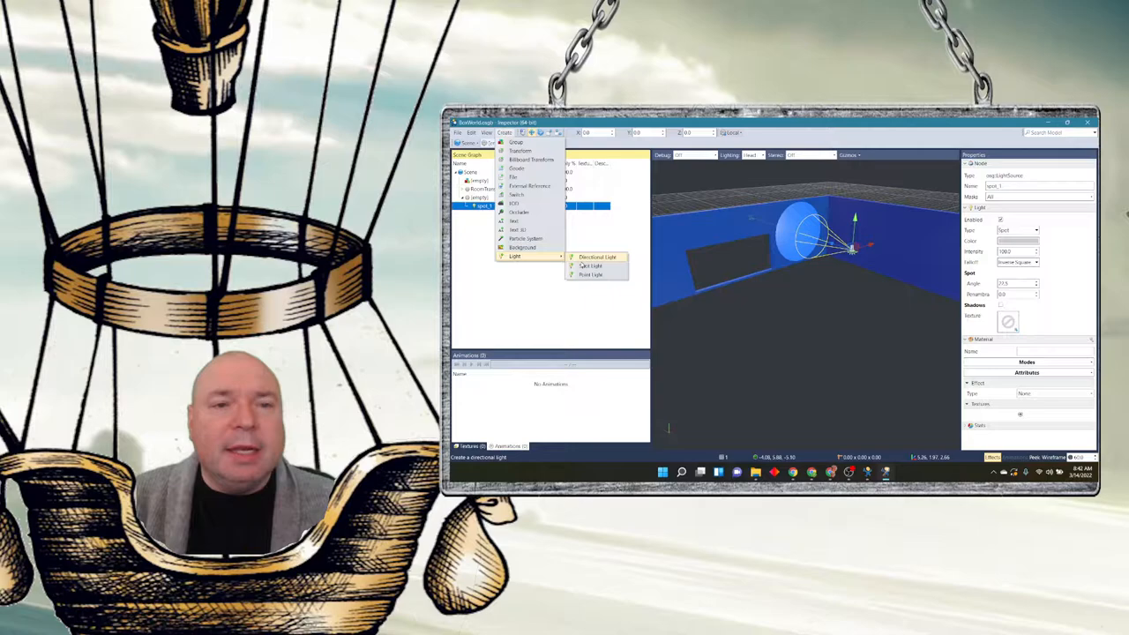
left_click(589, 265)
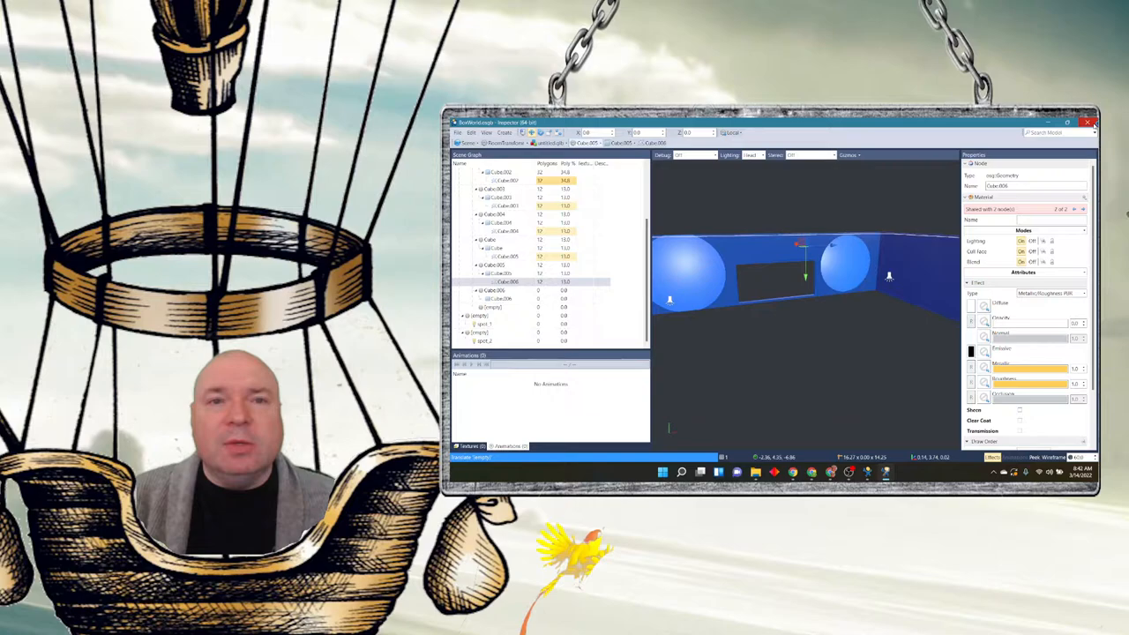
left_click(1092, 124)
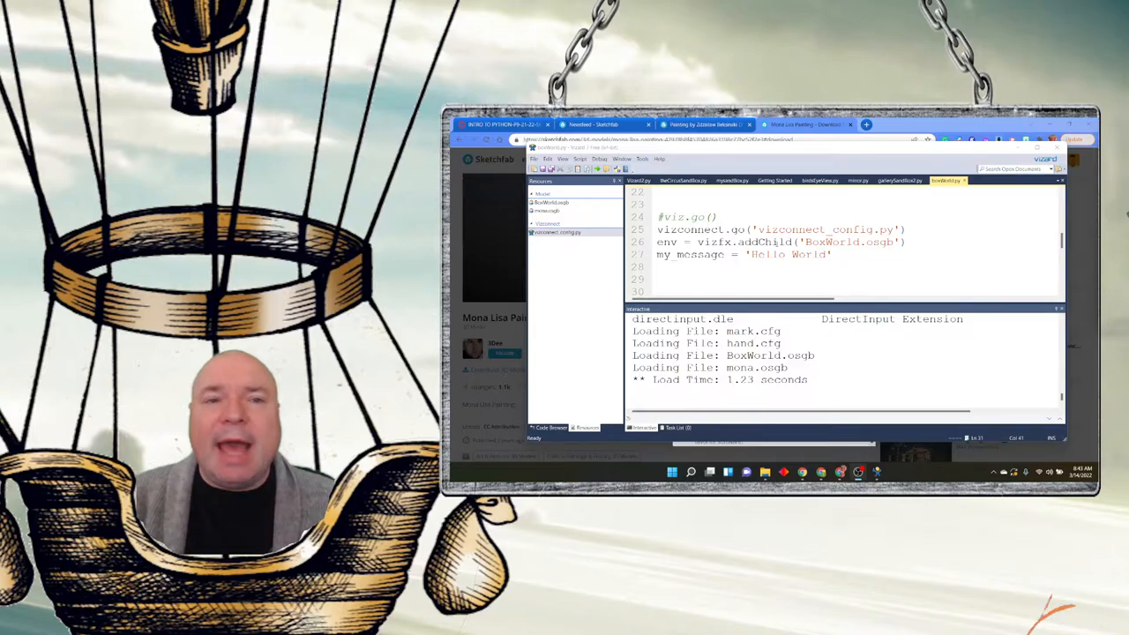
- Search Sketchfab for 'painting' among downloadable models
left_click(701, 124)
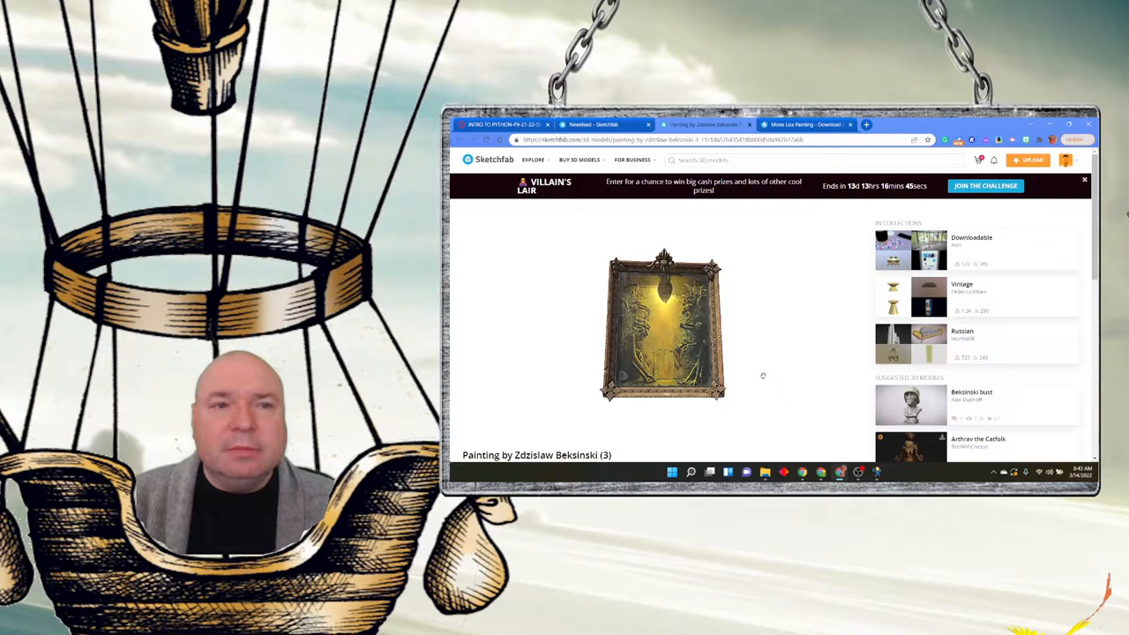
left_click(579, 159)
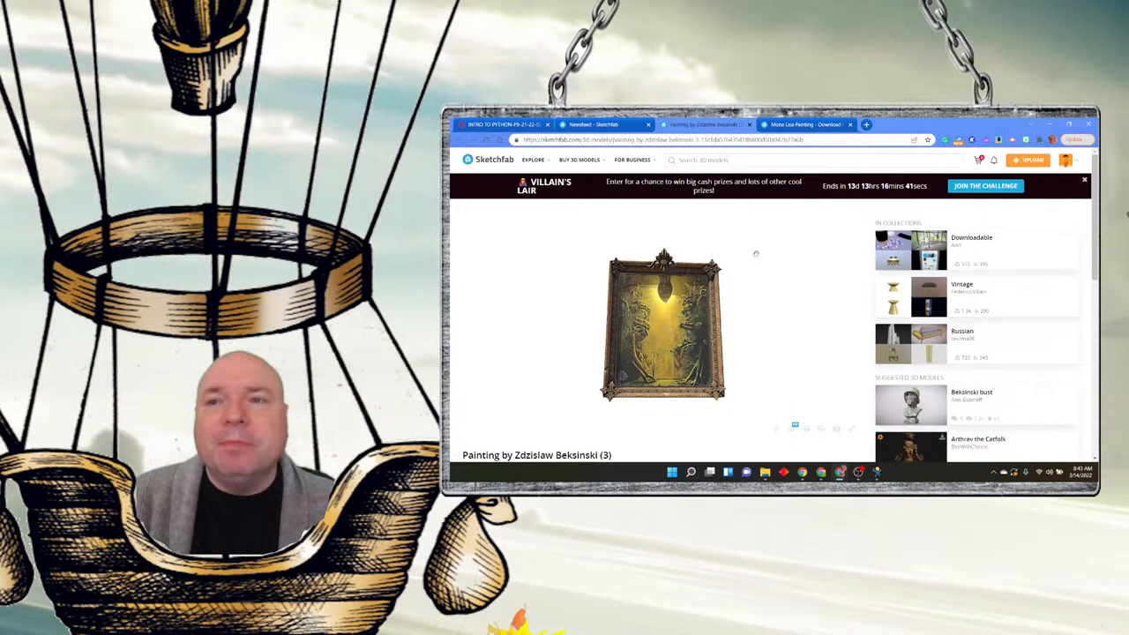
left_click(785, 158)
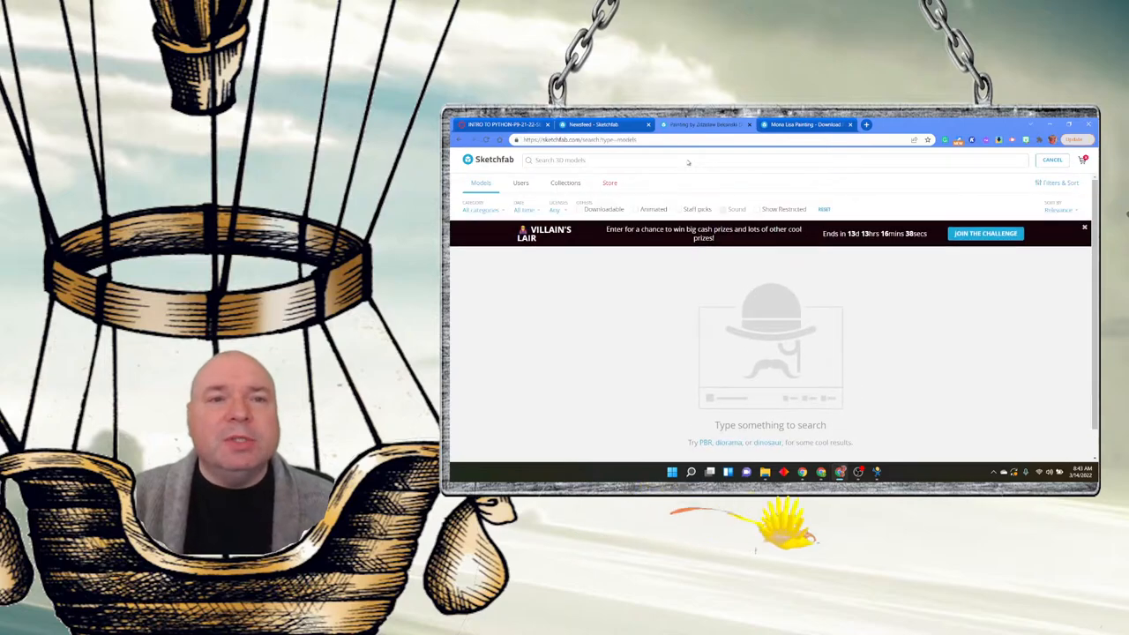
type("painting")
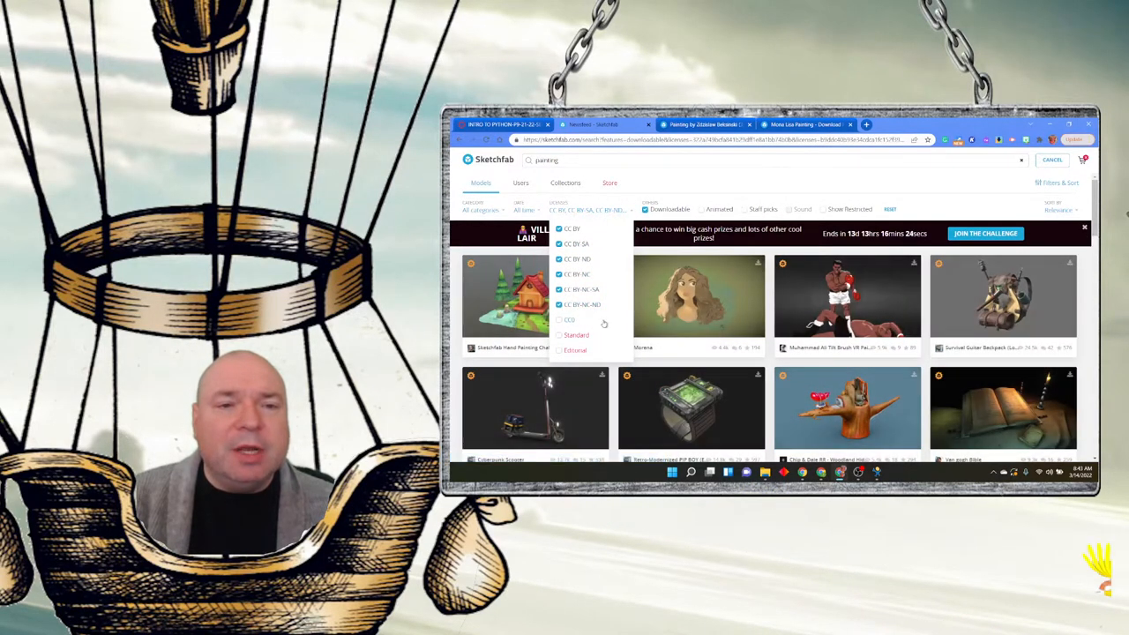
scroll("down", 3)
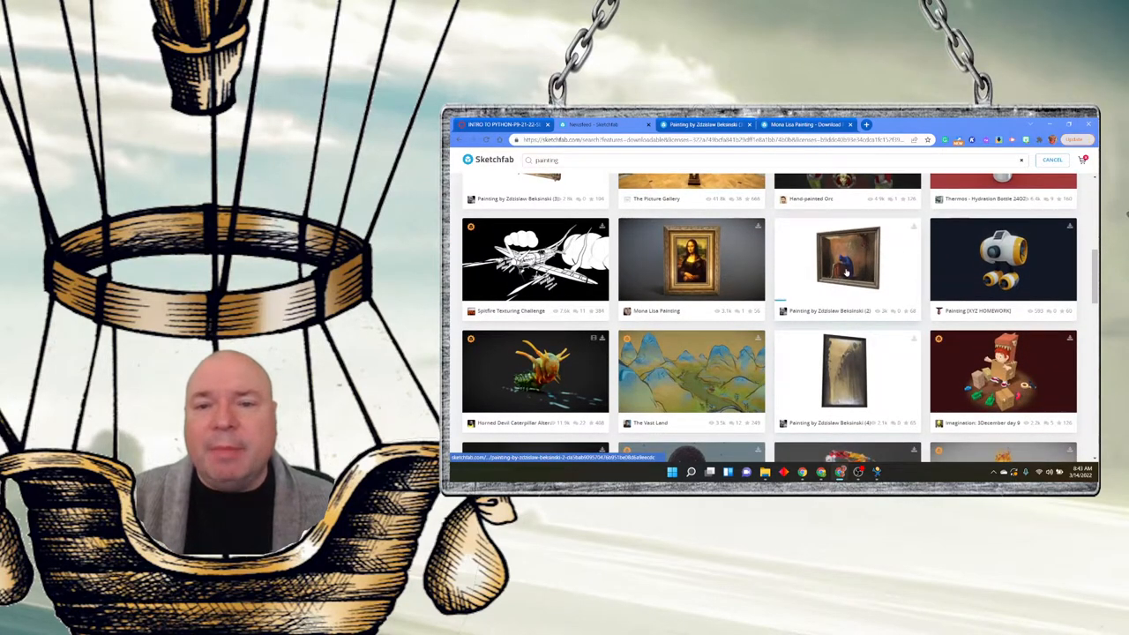
- Open the Painting by Zdzislaw Beksinski (2) model and show its download options
left_click(846, 257)
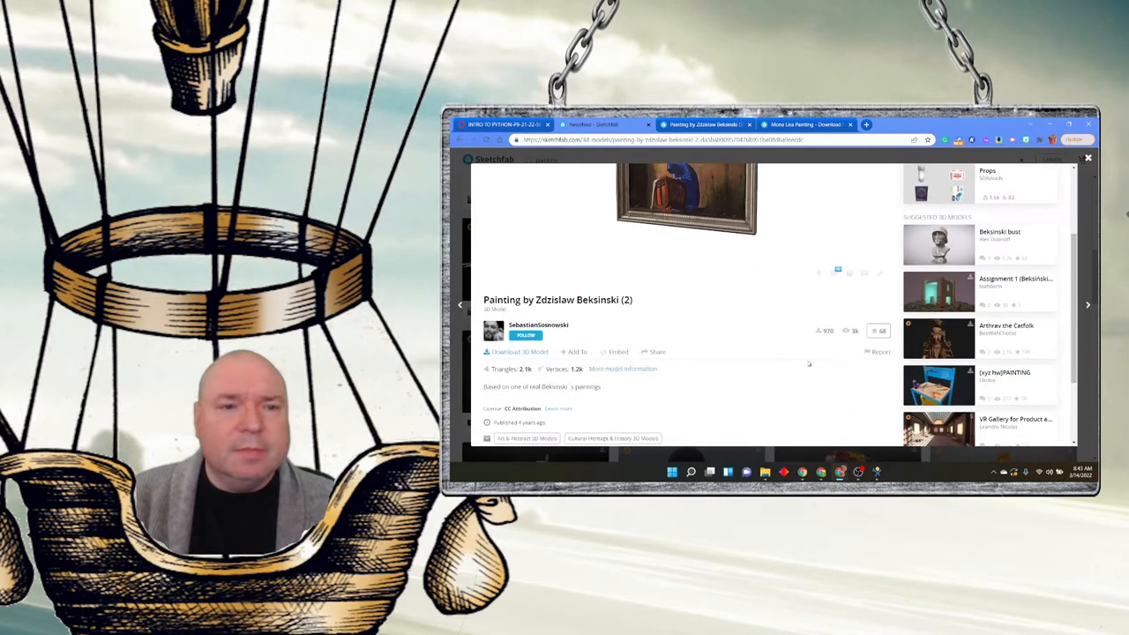
left_click(518, 353)
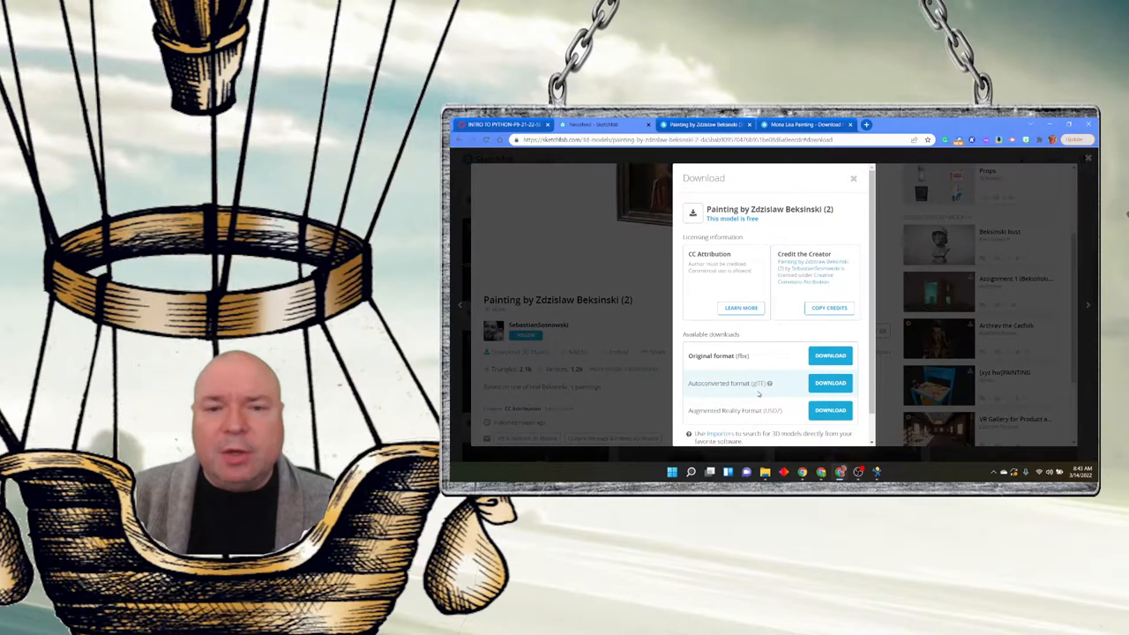
- Download the autoconverted glTF version of the Beksinski painting and save the file
left_click(829, 382)
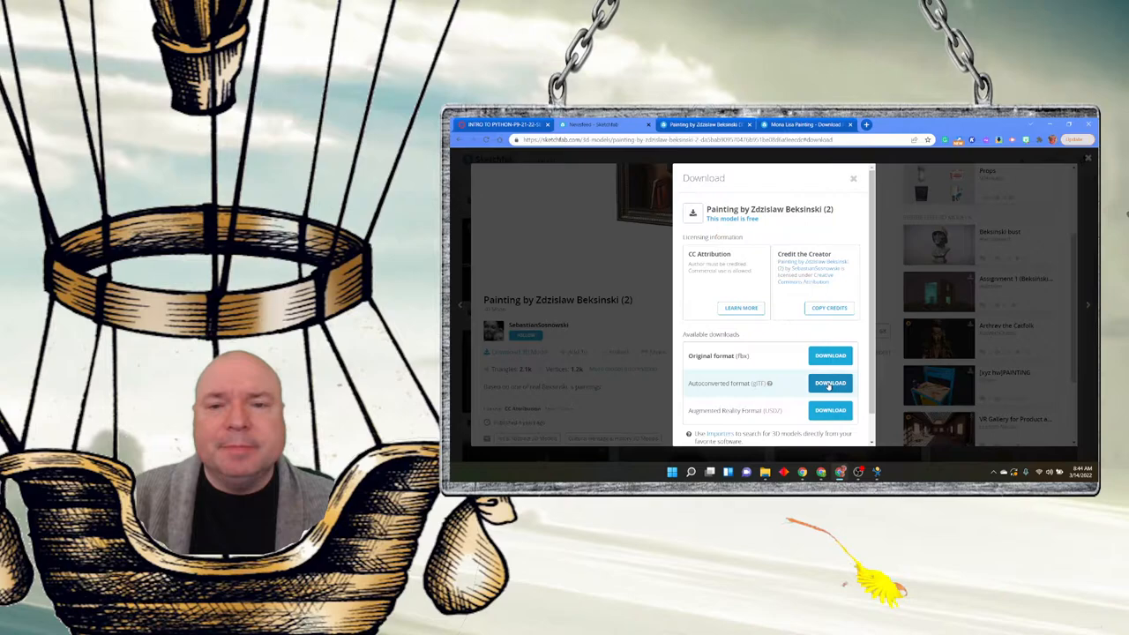
left_click(829, 383)
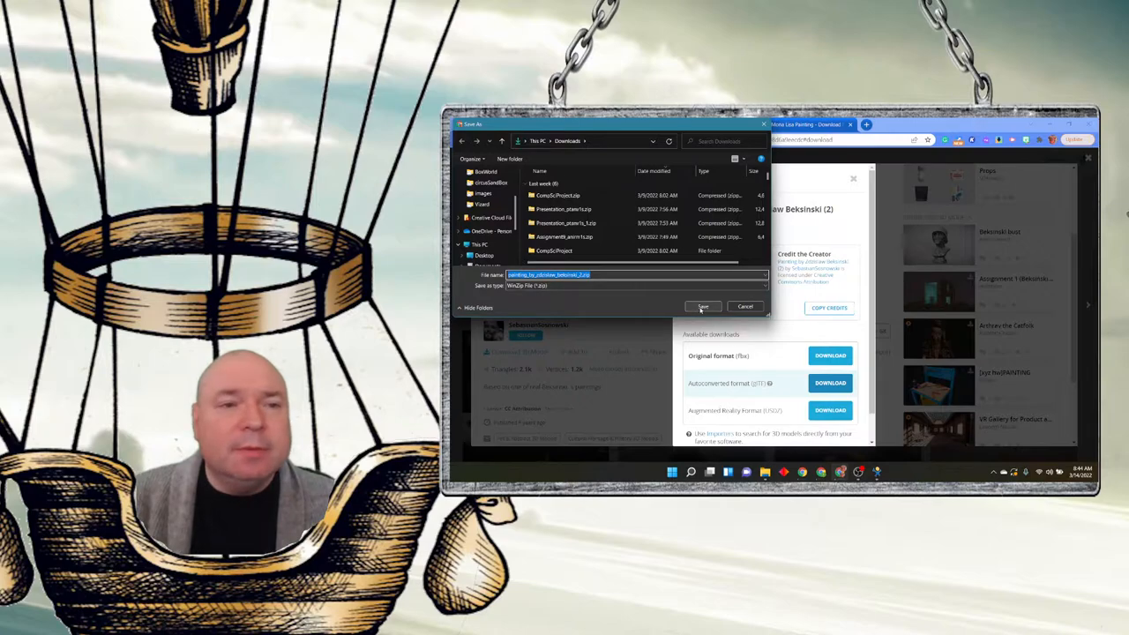
left_click(485, 171)
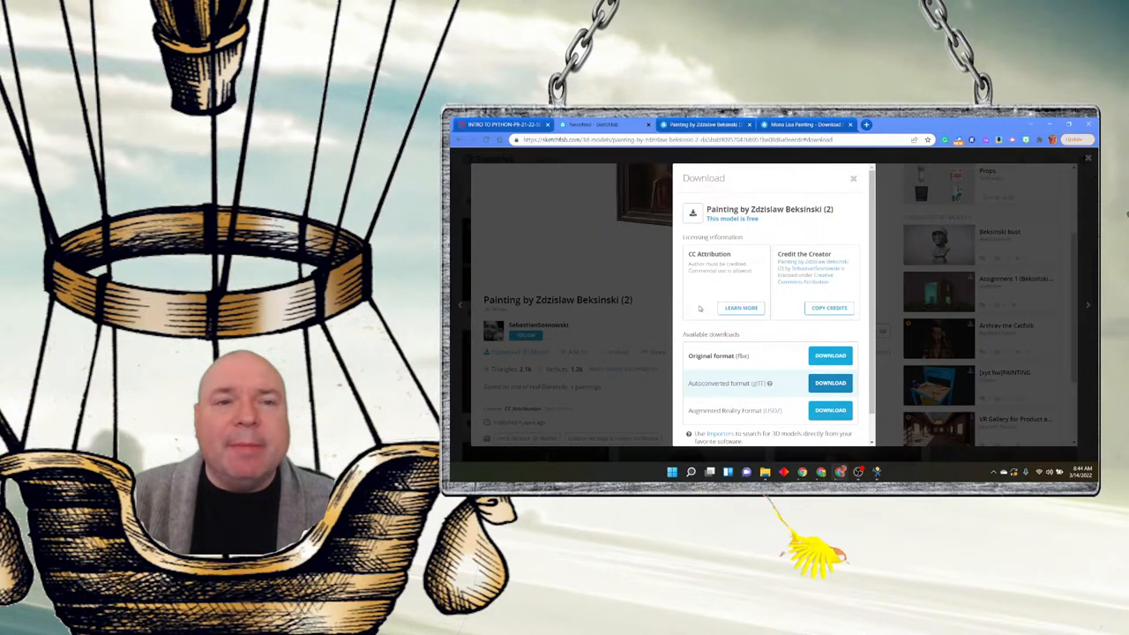
mouse_move(843, 332)
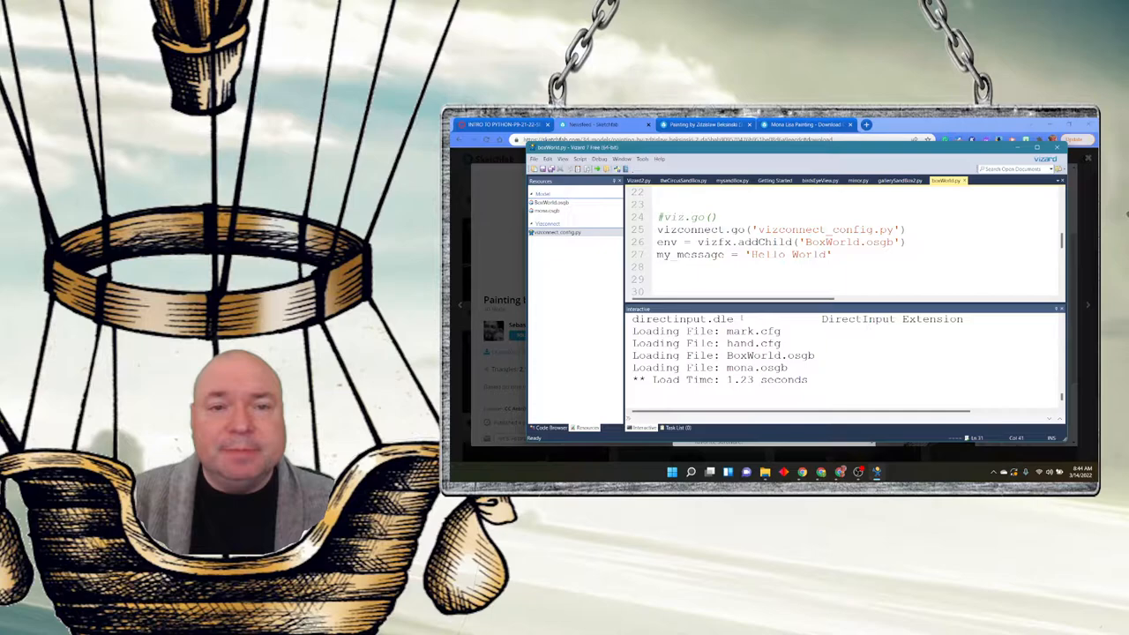
- Launch the Vizard Inspector from the Tools menu
left_click(642, 158)
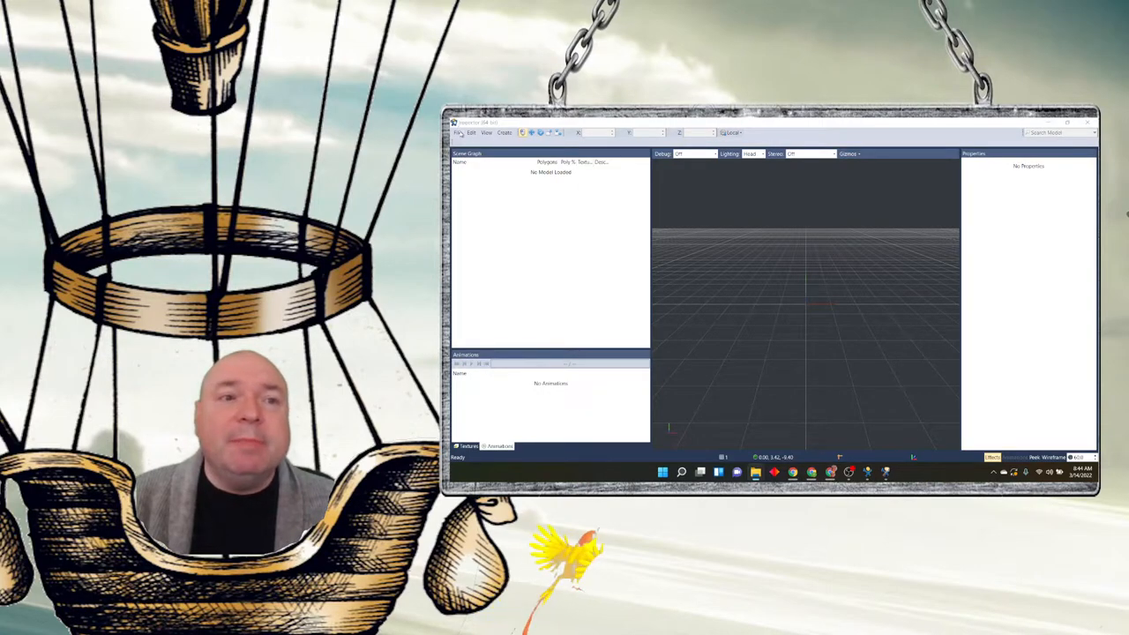
- From File > Open, extract the downloaded Beksinski painting archive into its folder
left_click(459, 132)
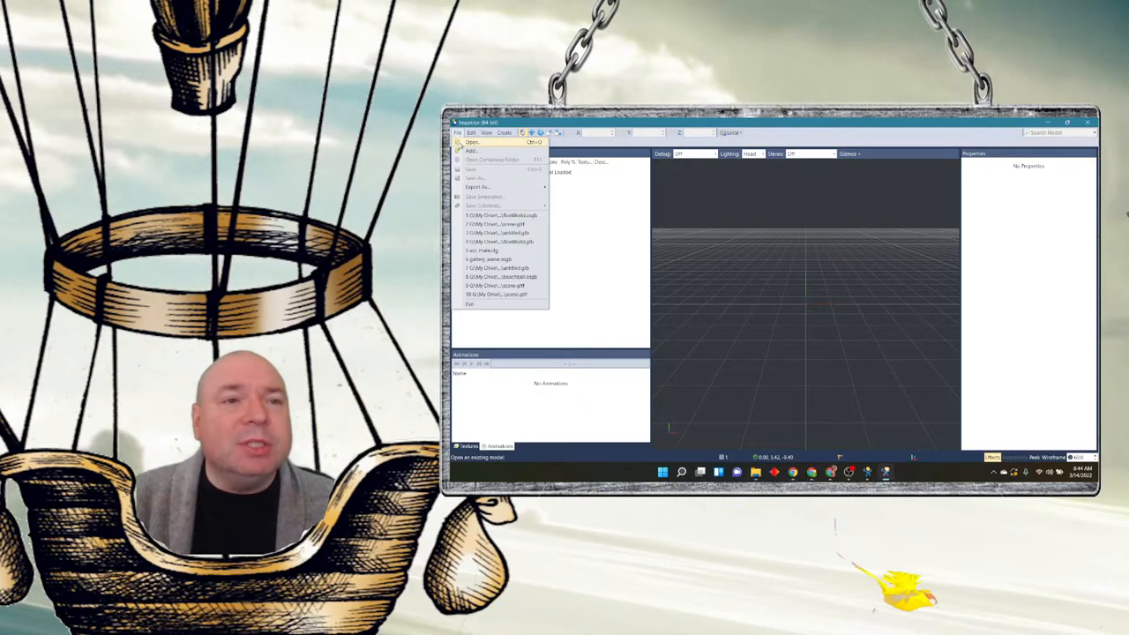
left_click(472, 141)
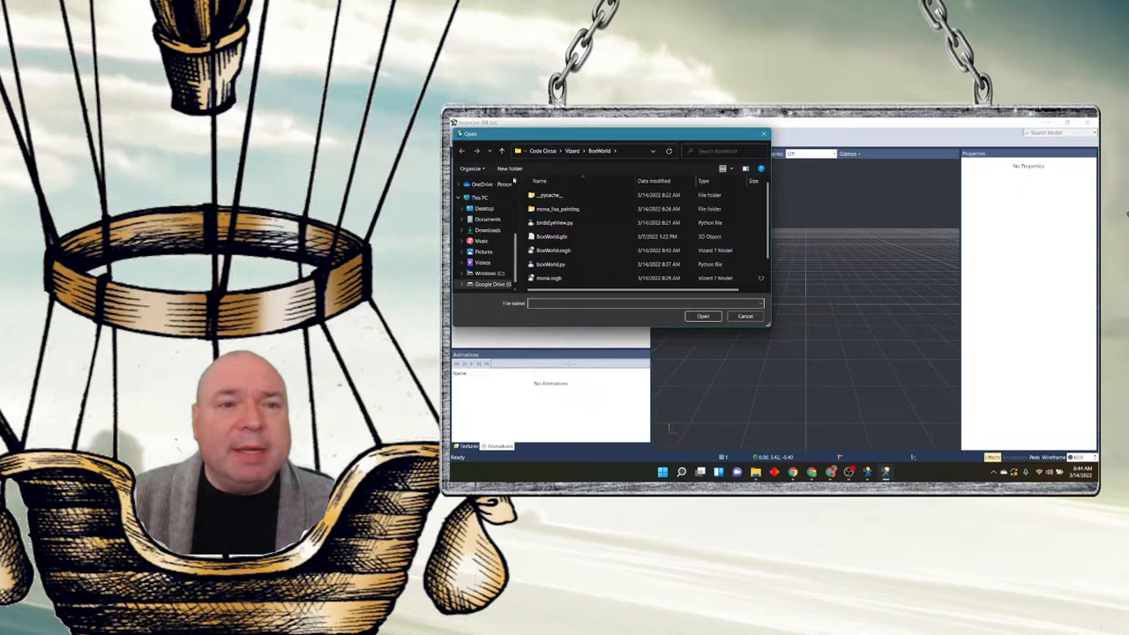
scroll("down", 3)
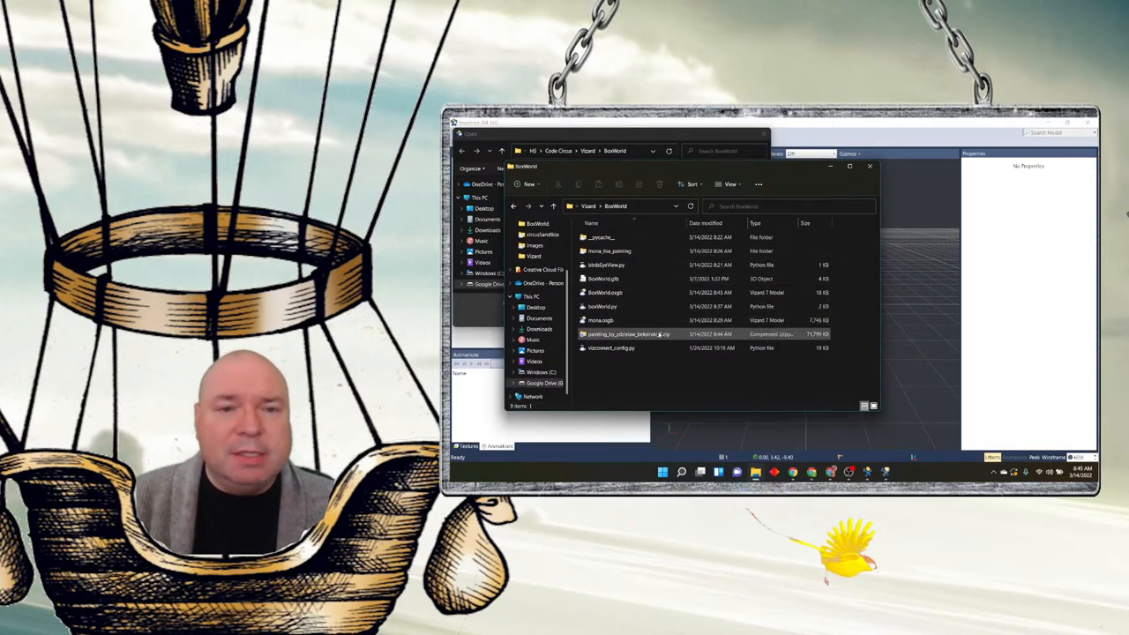
double_click(626, 333)
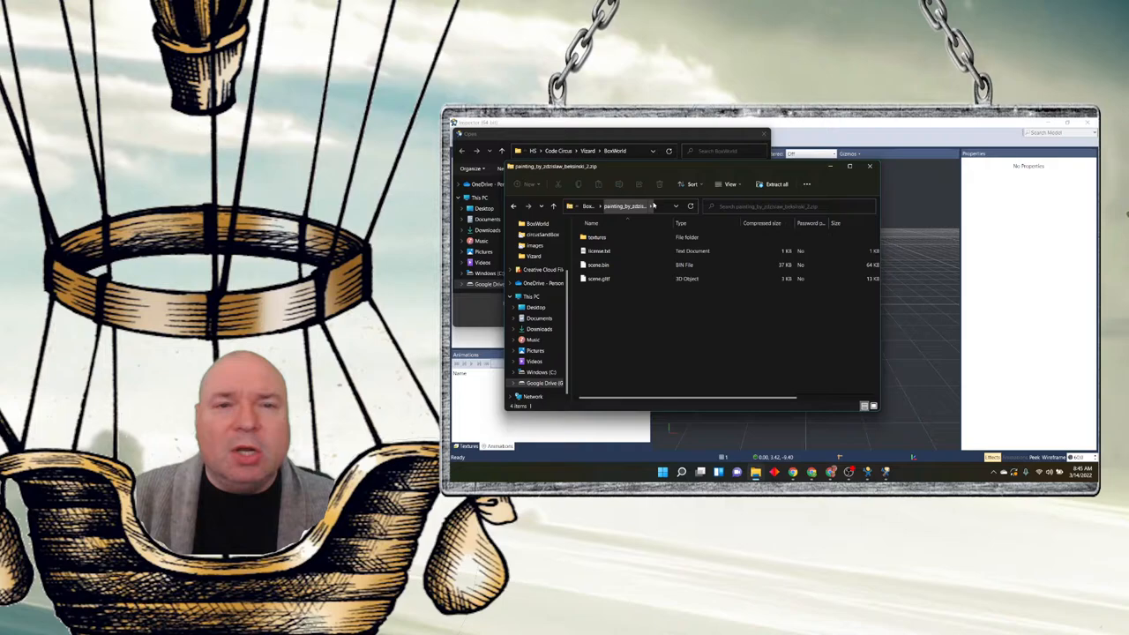
left_click(776, 184)
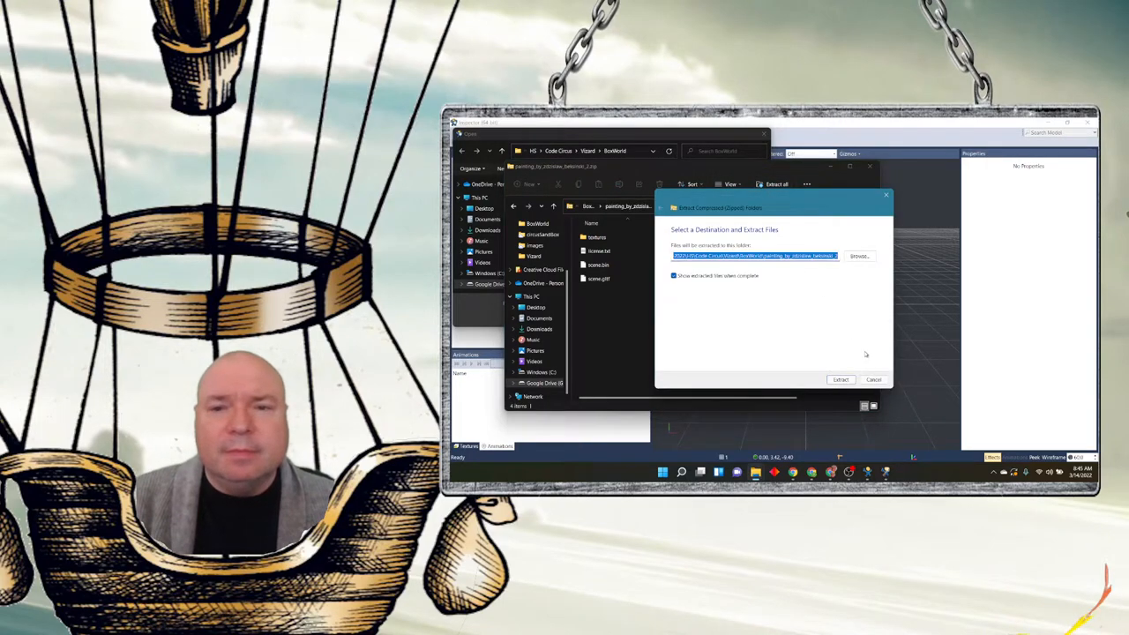
left_click(840, 379)
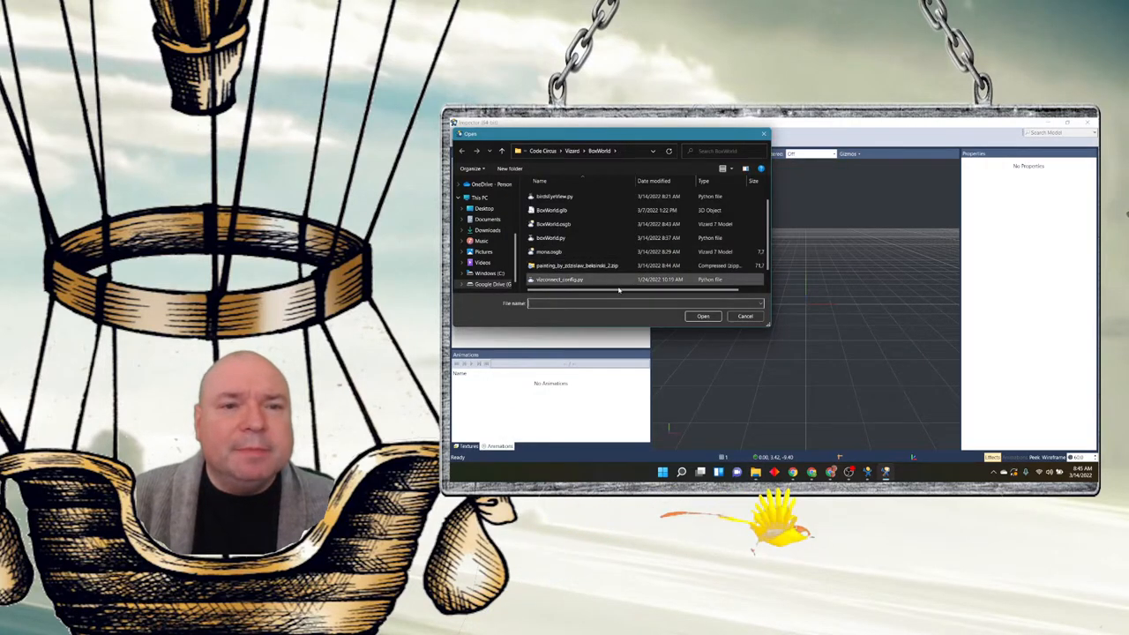
- Load scene.gltf from the painting_by_zdzislaw_beksinski folder into Inspector
left_click(587, 150)
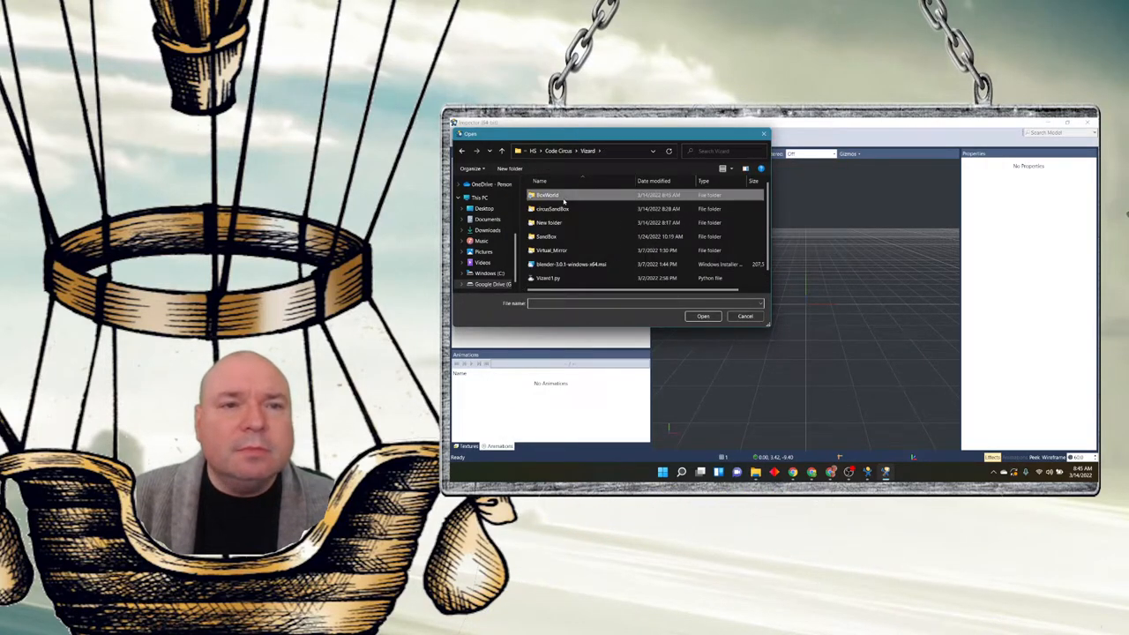
double_click(547, 194)
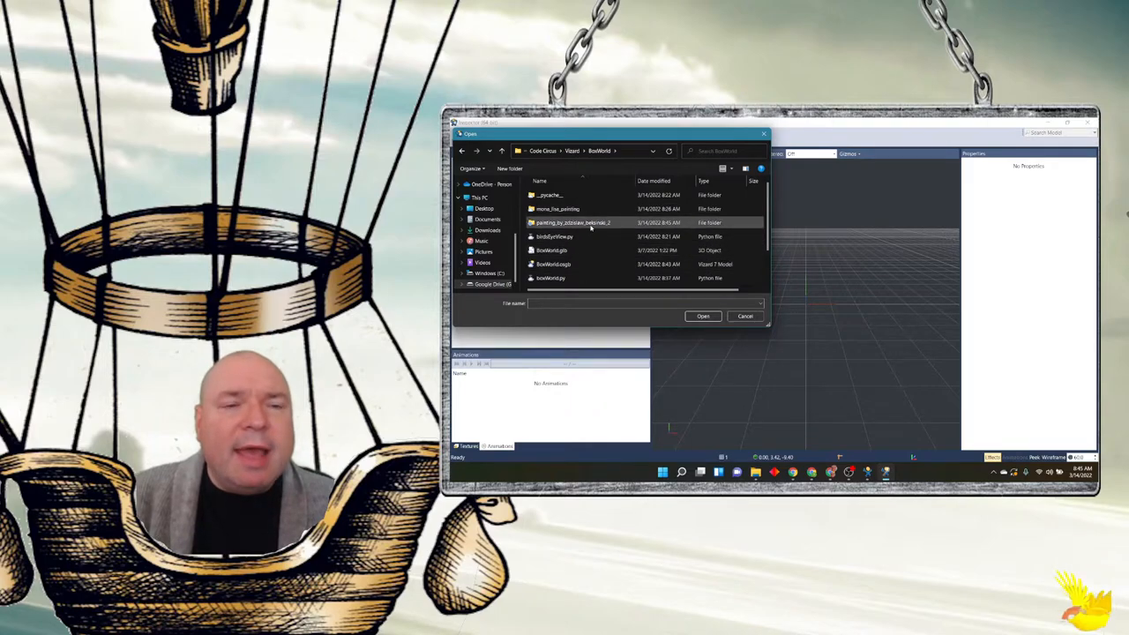
double_click(571, 223)
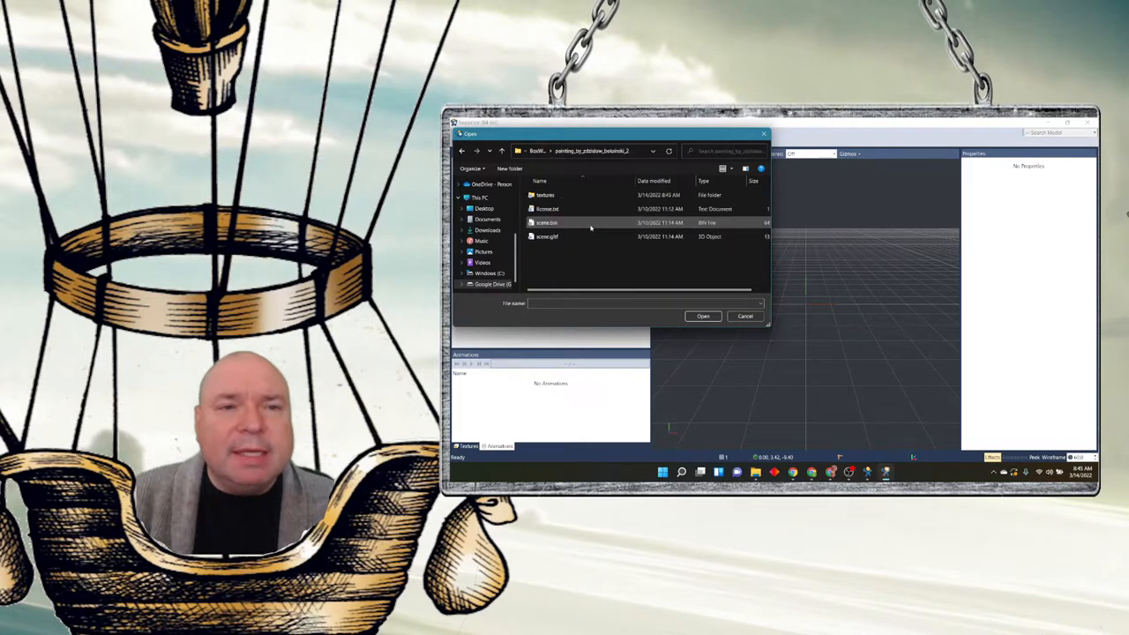
left_click(547, 236)
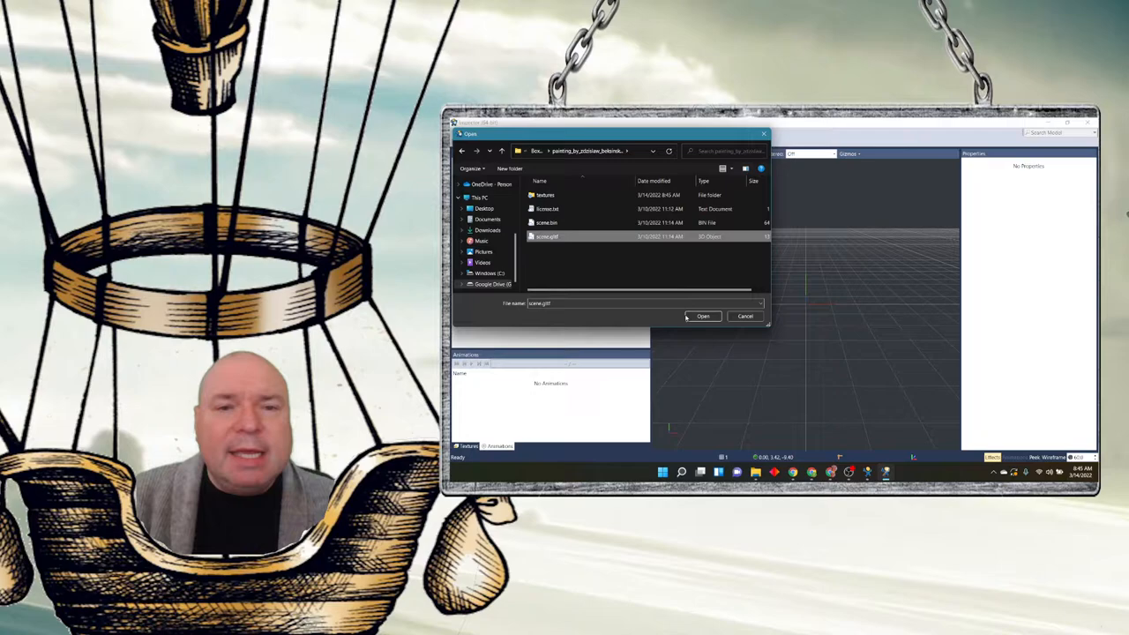
left_click(702, 316)
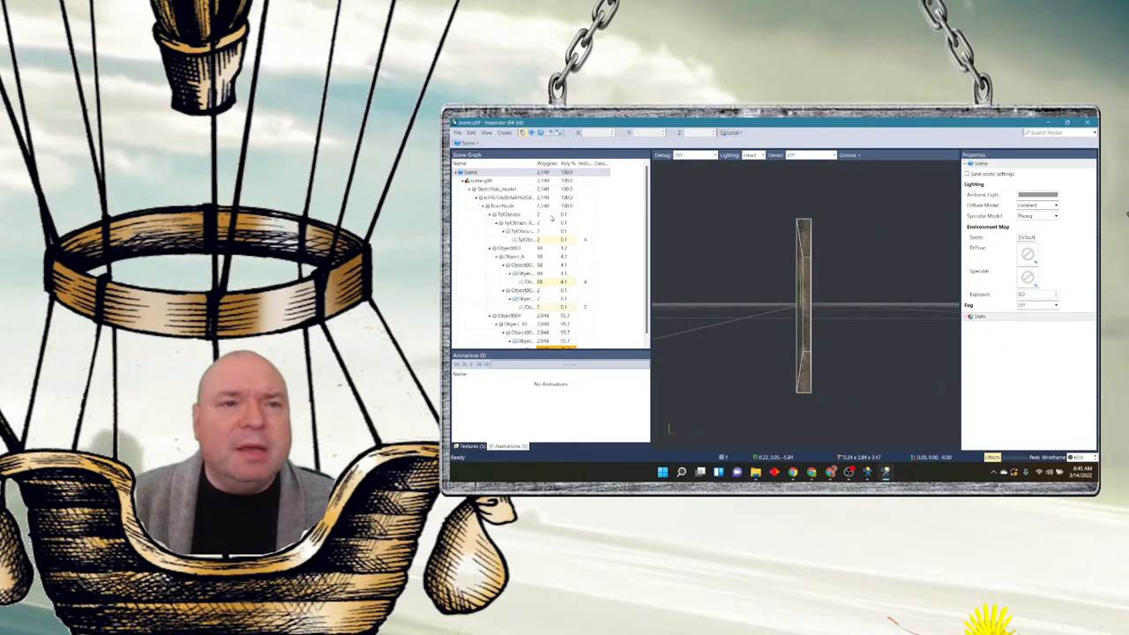
- Select the painting's root node, frame it in the viewport, and bring up the File menu
left_click(479, 180)
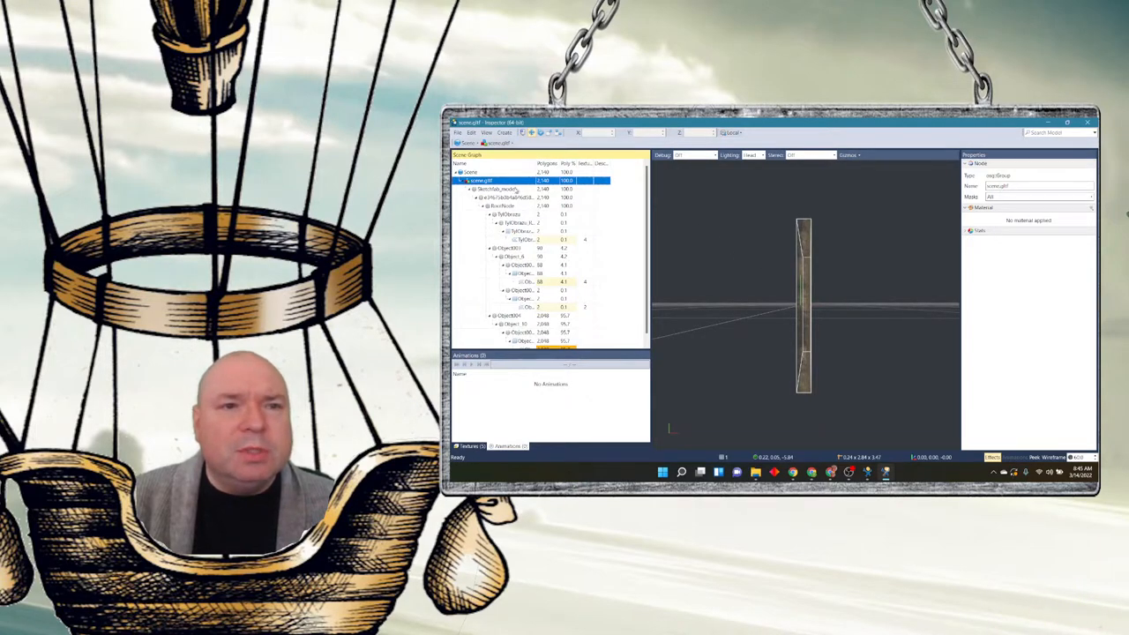
left_click(495, 188)
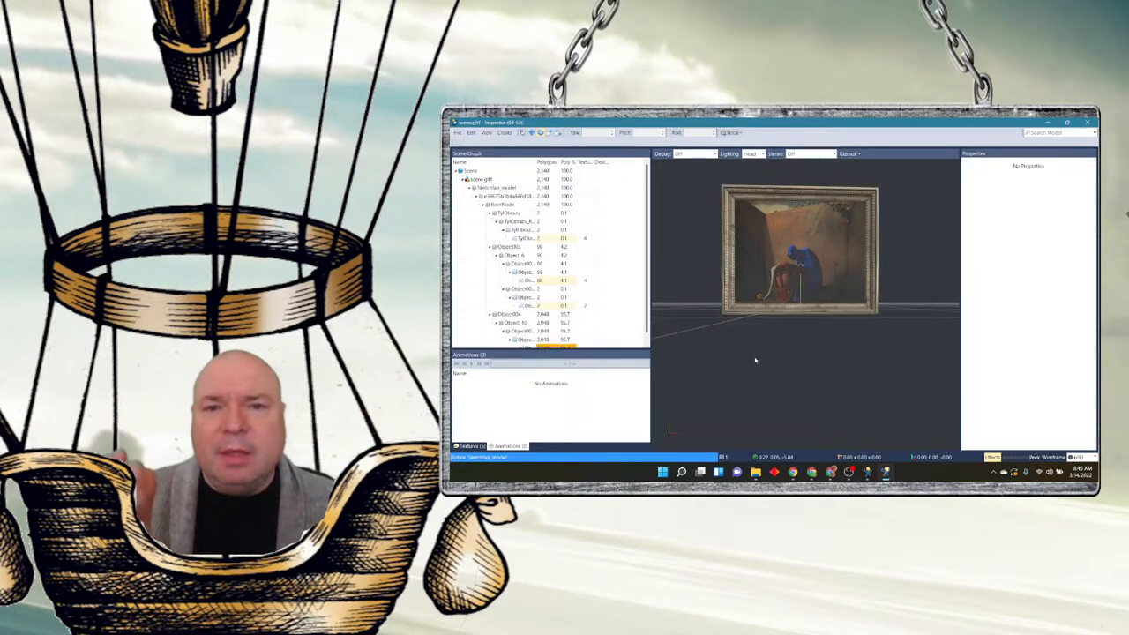
left_click(458, 132)
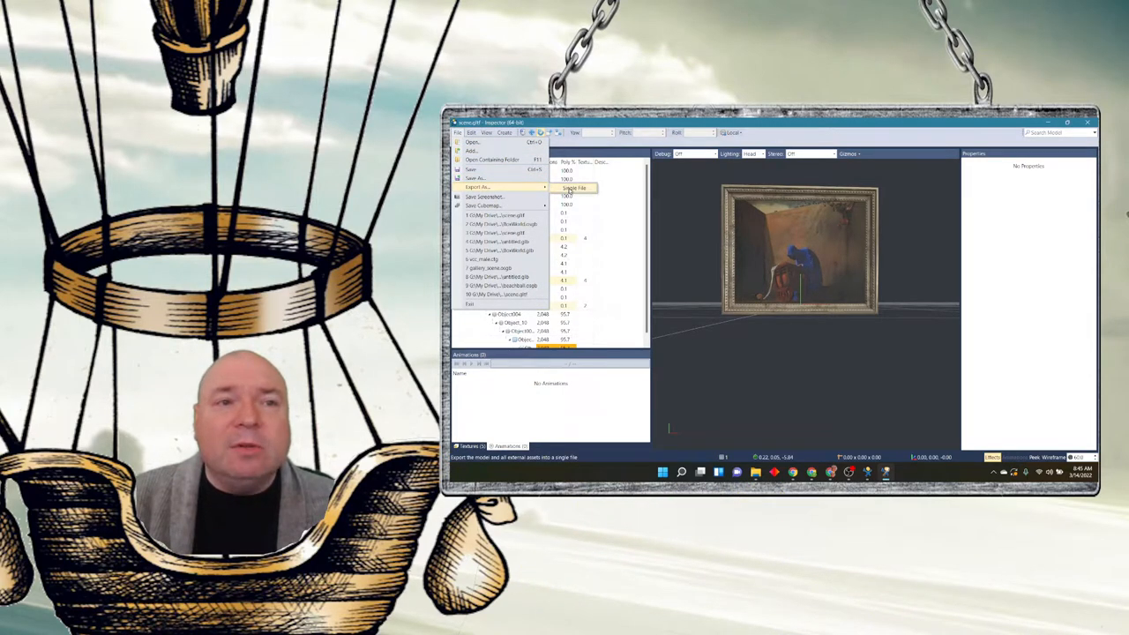
- Export the painting as an OSGB file into the BoxWorld project folder with a new name
left_click(573, 187)
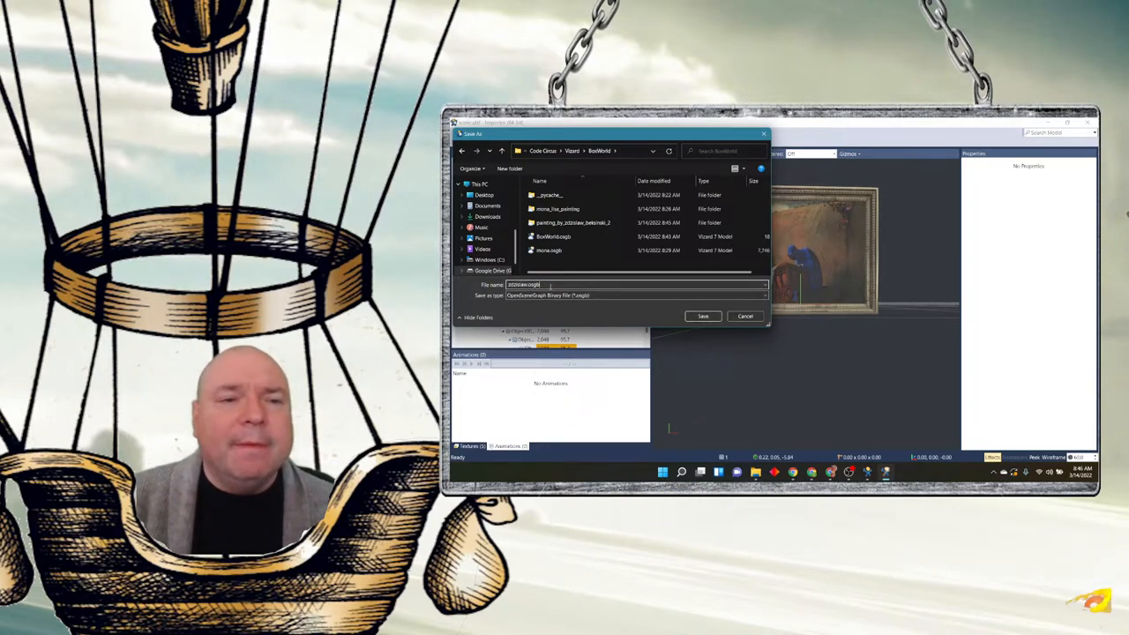
triple_click(547, 284)
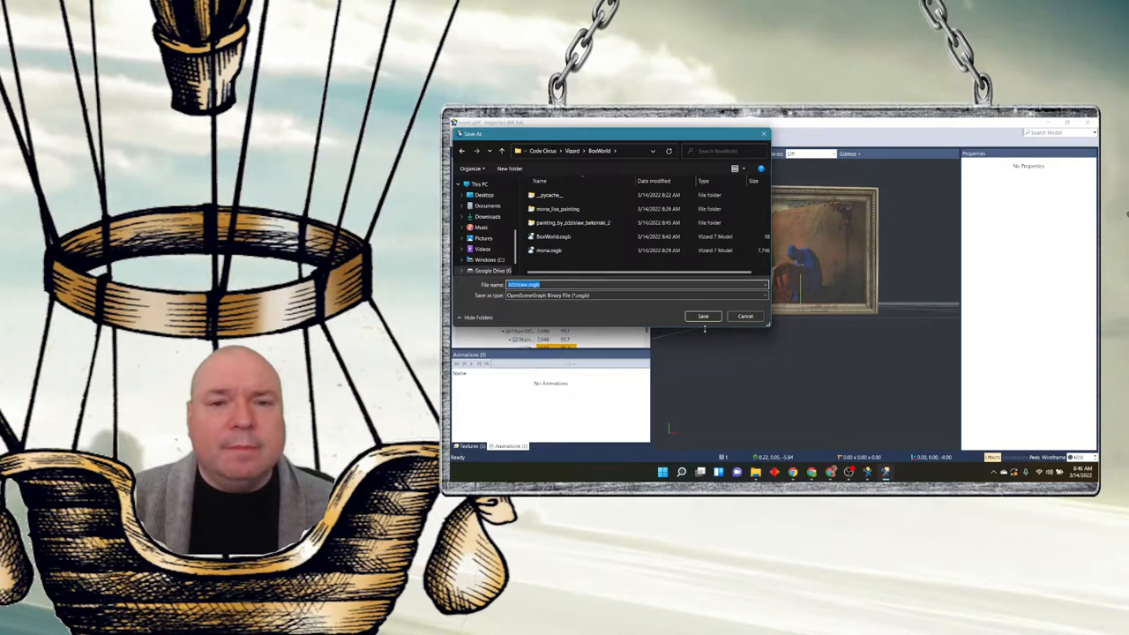
left_click(701, 315)
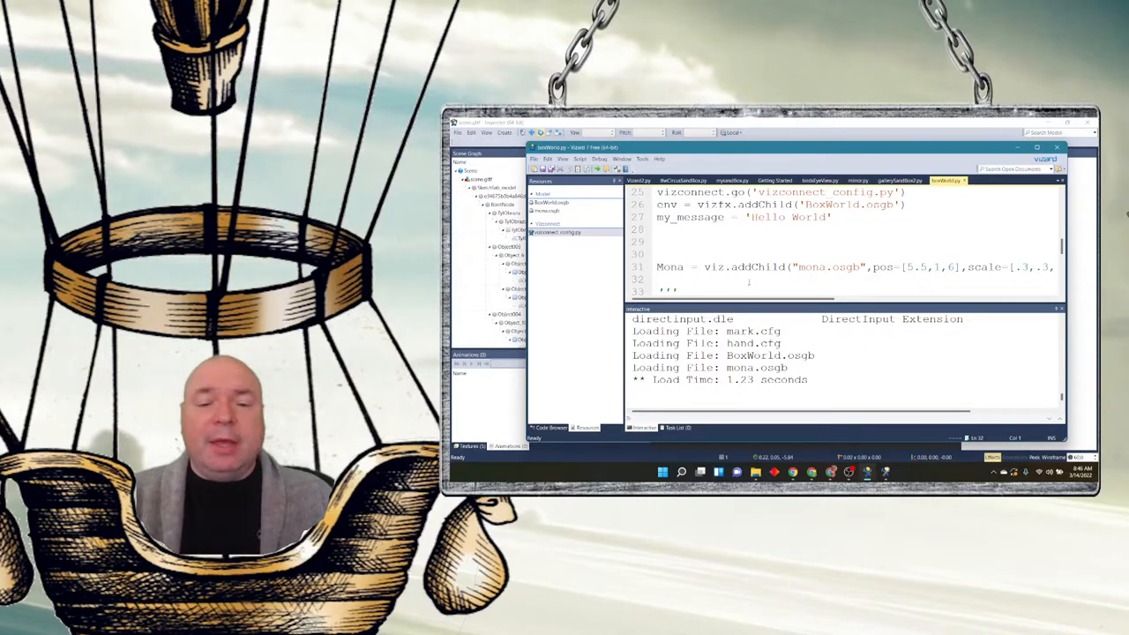
- Add a zdzislaw.osgb addChild line, copying Mona's viz.addChild call with its position and scale
type("zdzislaw.osgb")
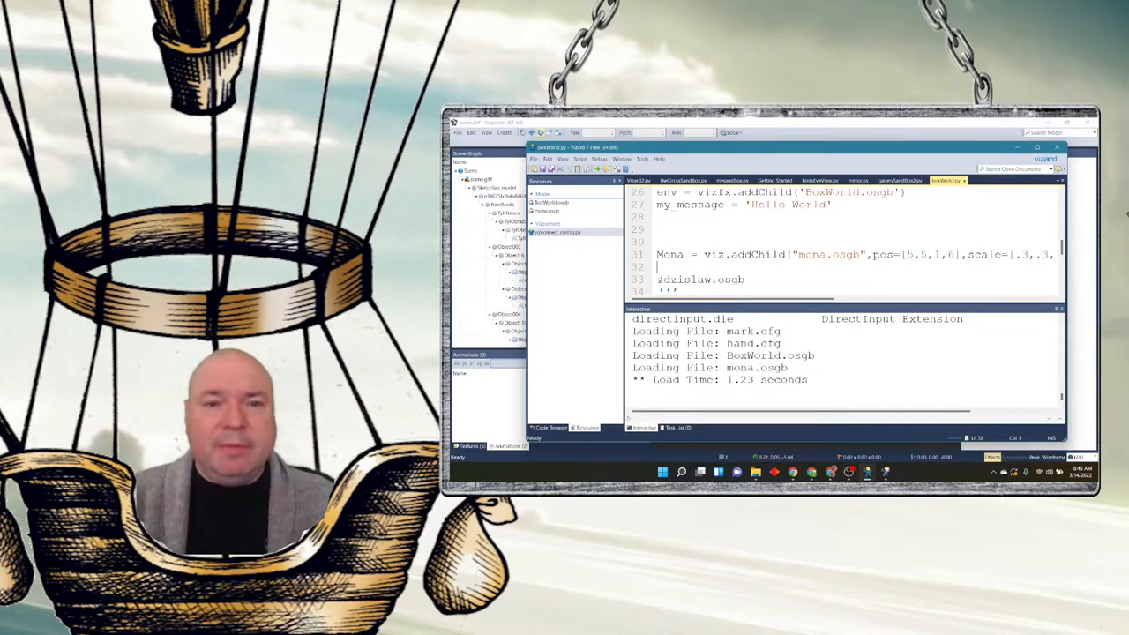
double_click(684, 279)
type("zdzislaw =")
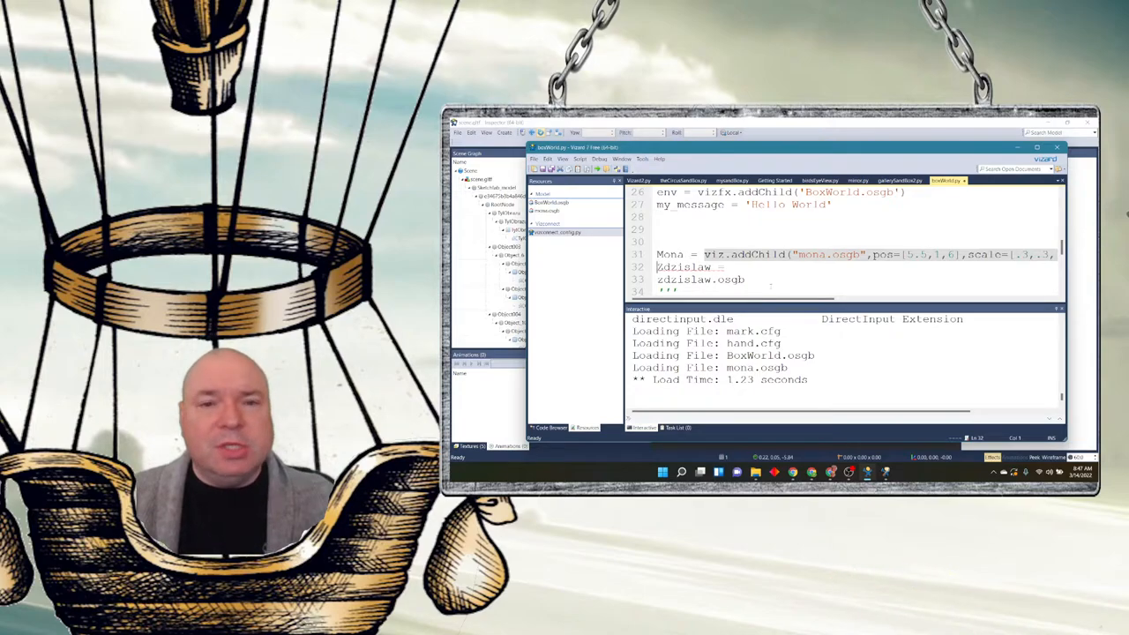
right_click(732, 268)
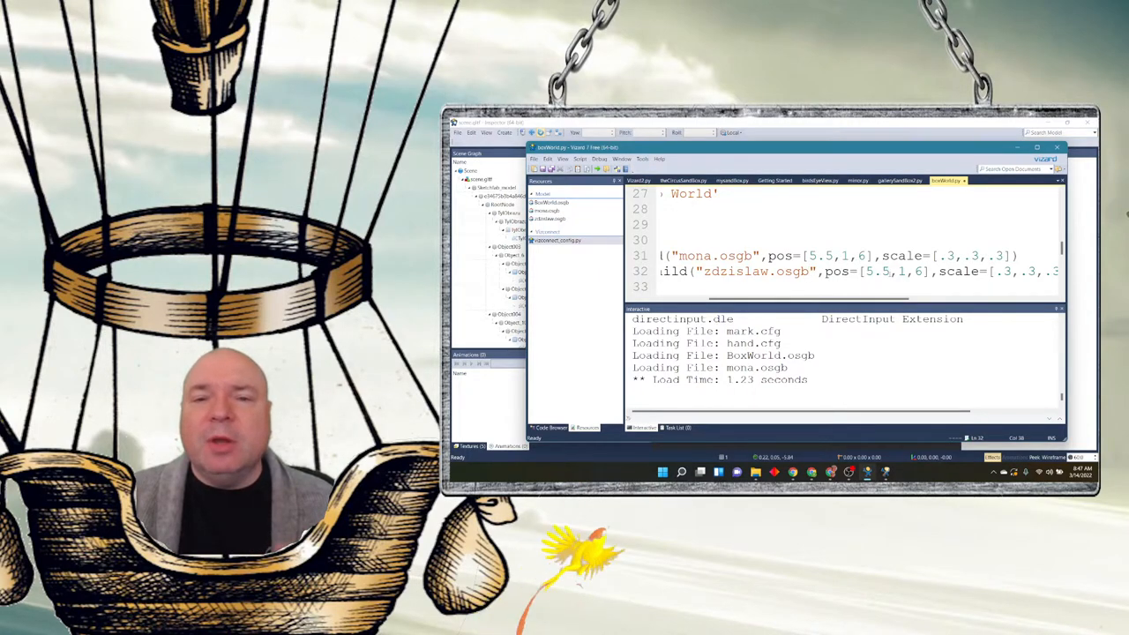
right_click(881, 272)
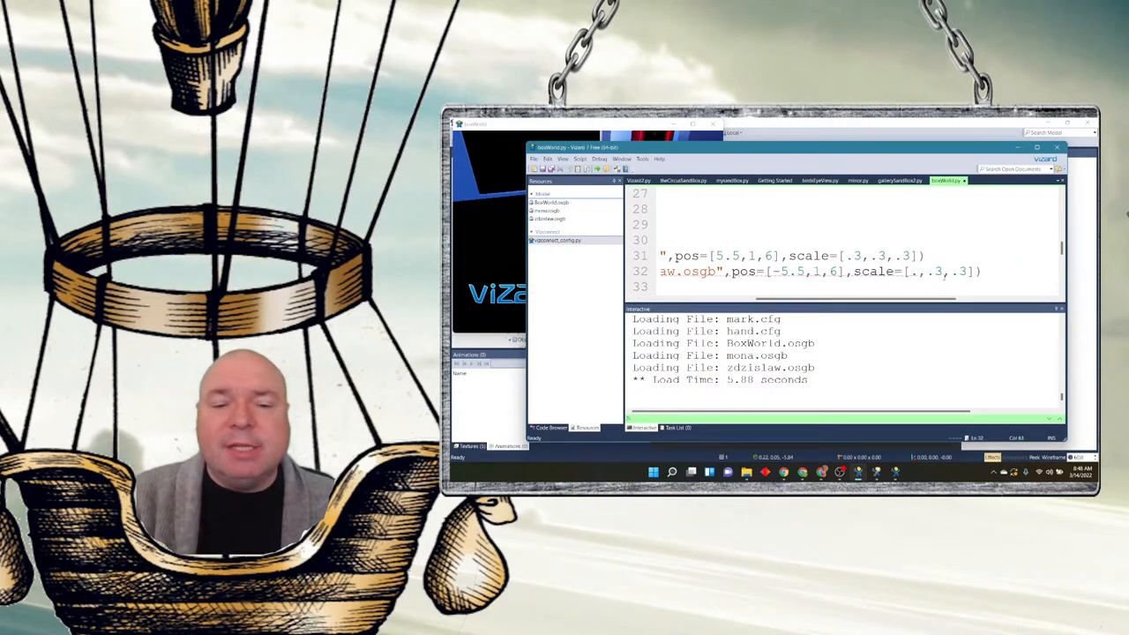
- Place Zdzislaw at x -5.5 with scale .5 and relaunch the running script
type("5")
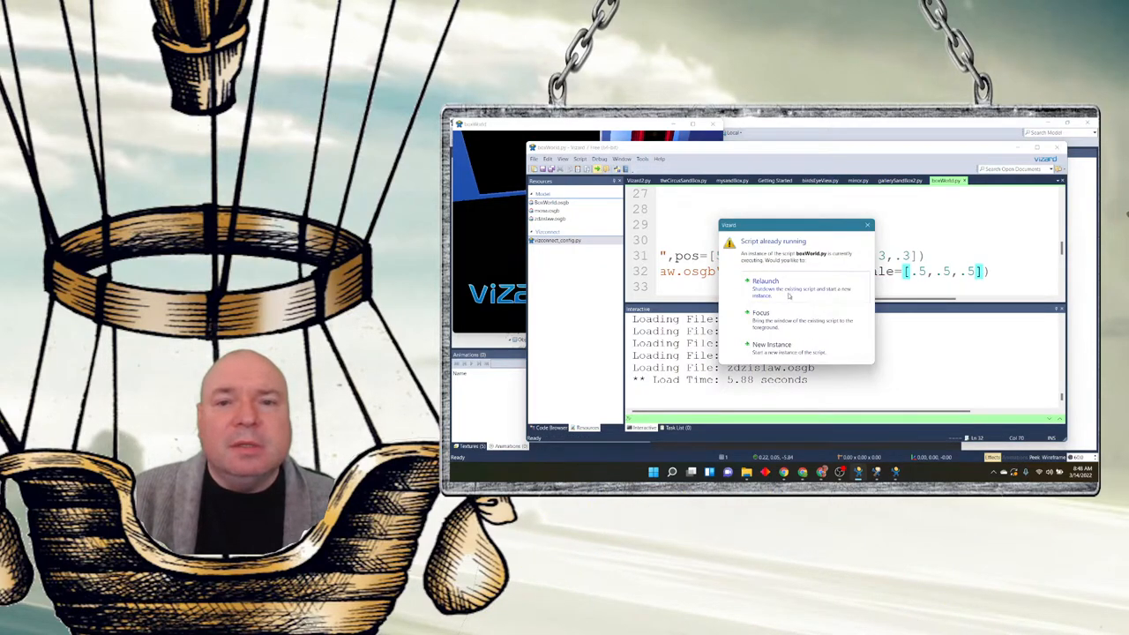
left_click(765, 281)
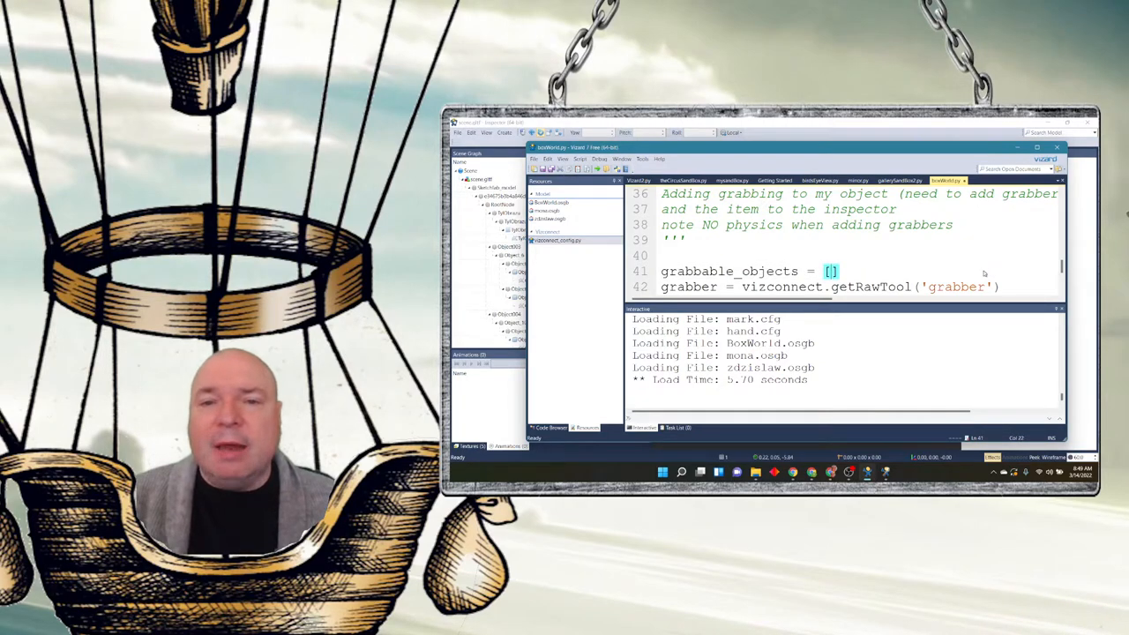
- Fill grabbable_objects with mona and Zdzislaw and pass it to grabber.setItems
type("mona,Zdzislaw")
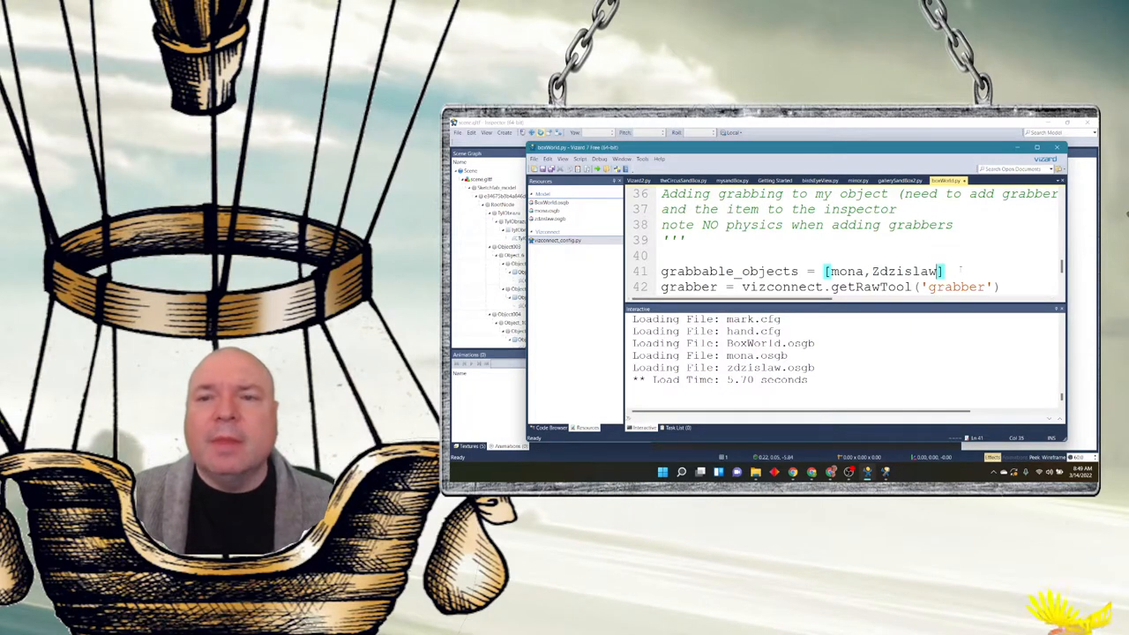
type("grabber.setItems(grabbable_objects)")
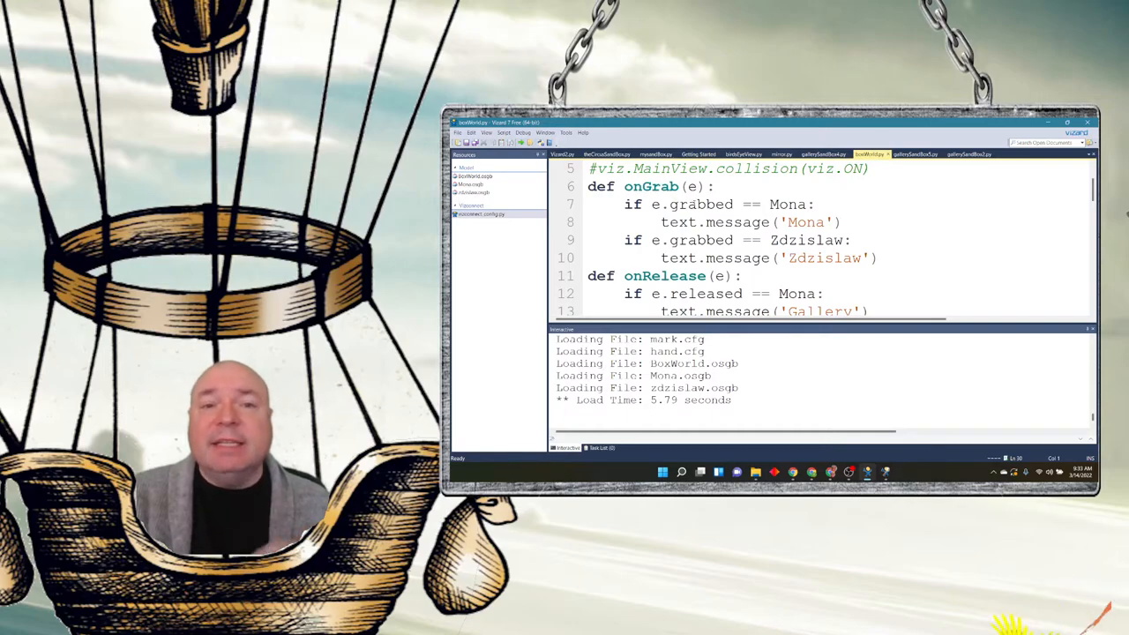
- Change Mona's release message to 'The Gallery' and start an 'if e.released == Zdzislaw:' branch
left_click(694, 187)
type("text.message('h")
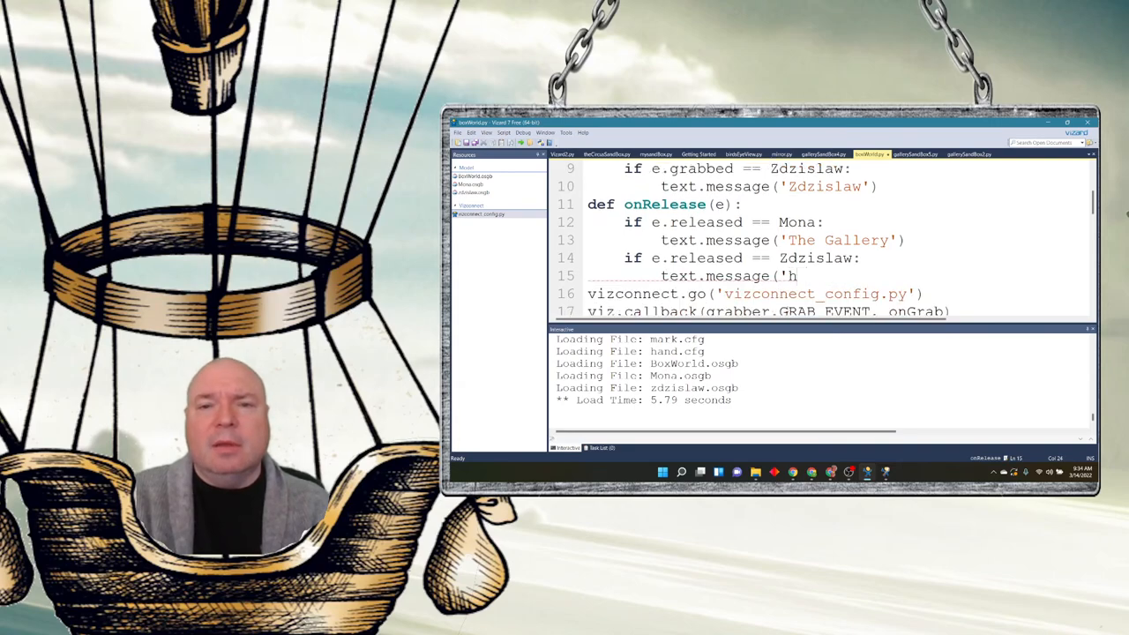
- Finish the Zdzislaw release branch with text.message('The Gallery')
type("e Gallery')")
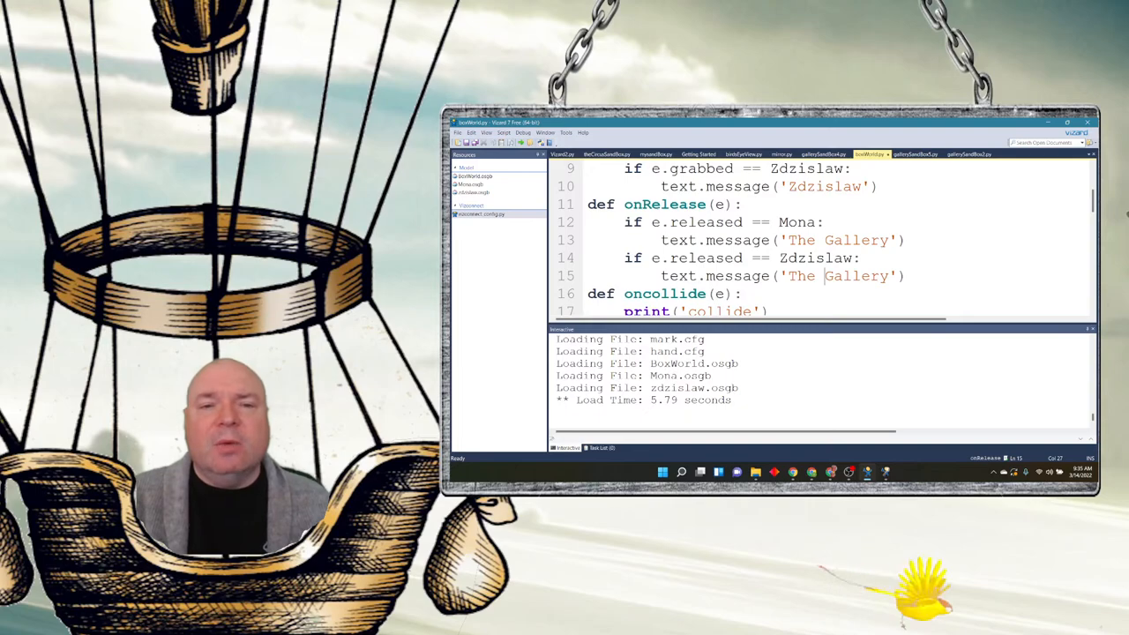
scroll("down", 3)
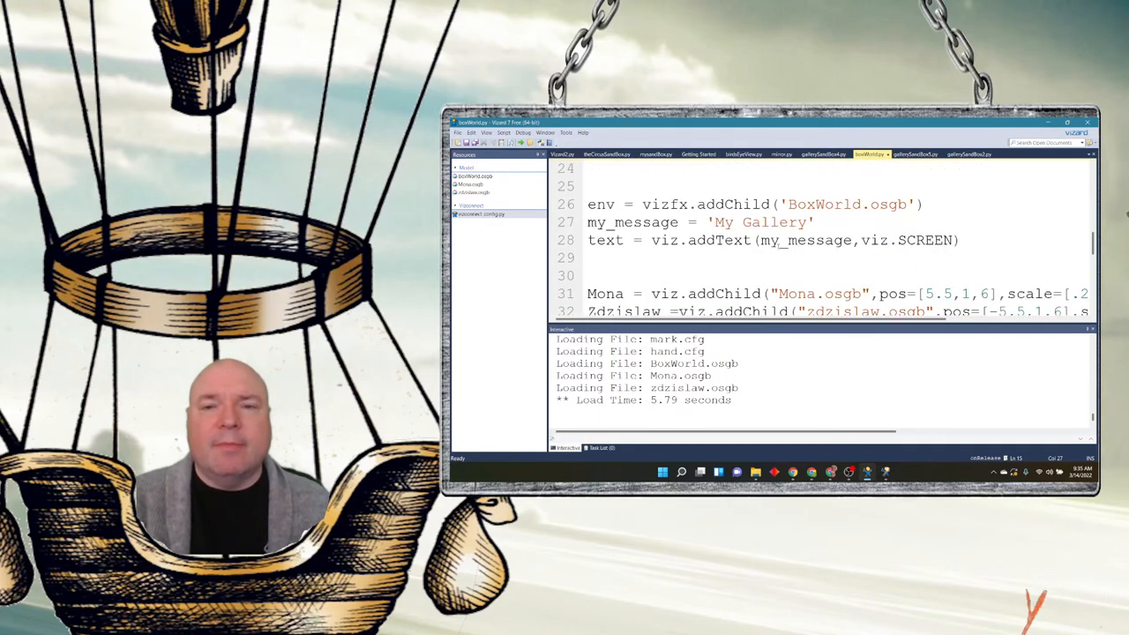
scroll("down", 3)
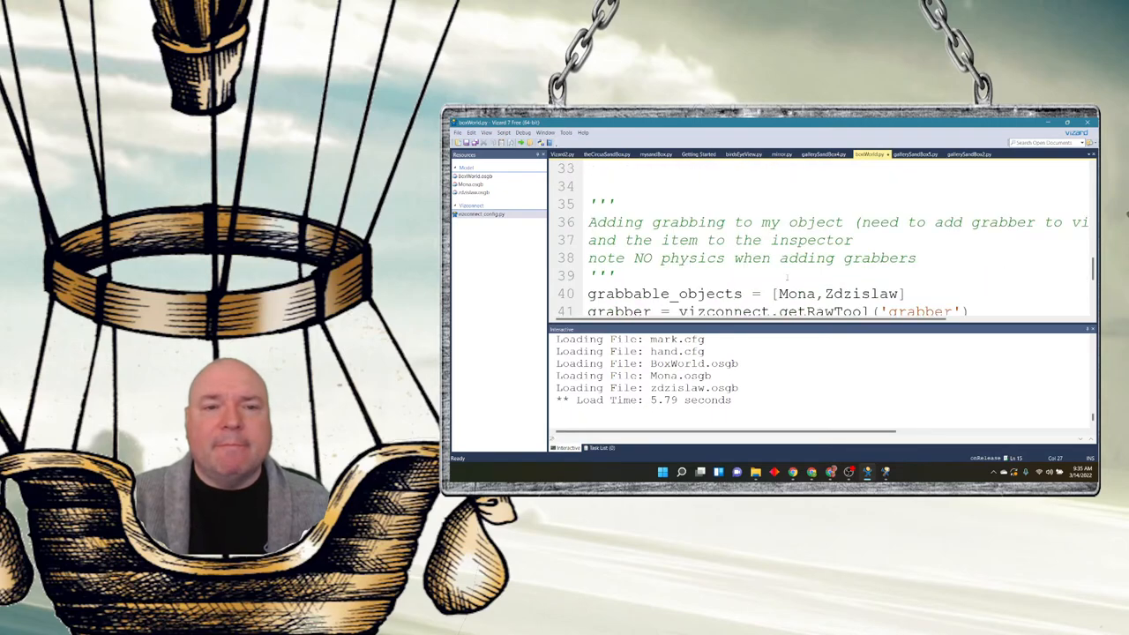